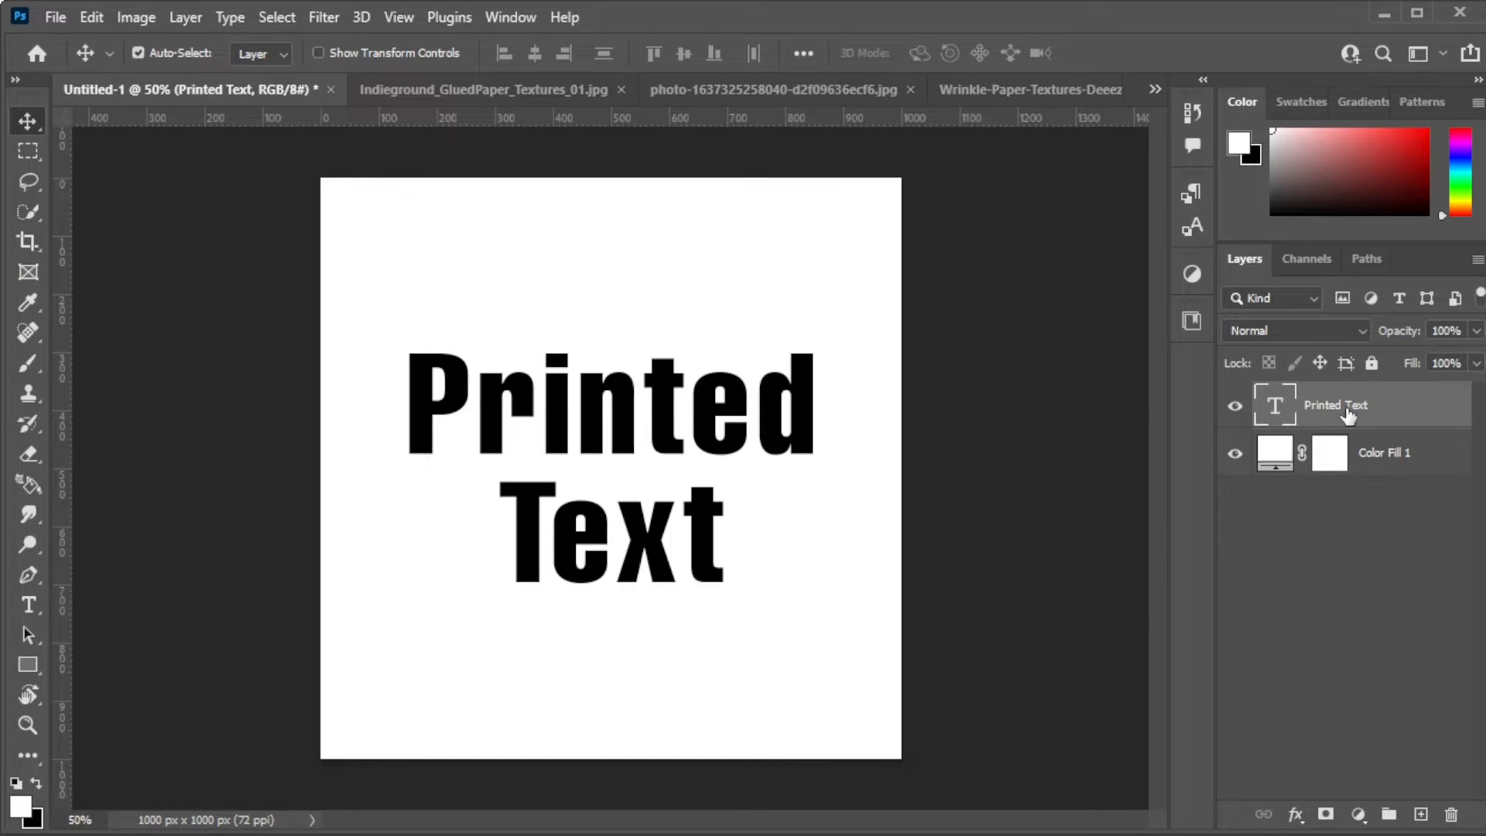
Convert the Printed Text layer into a smart object from its Layers panel context menu.
right_click(1334, 405)
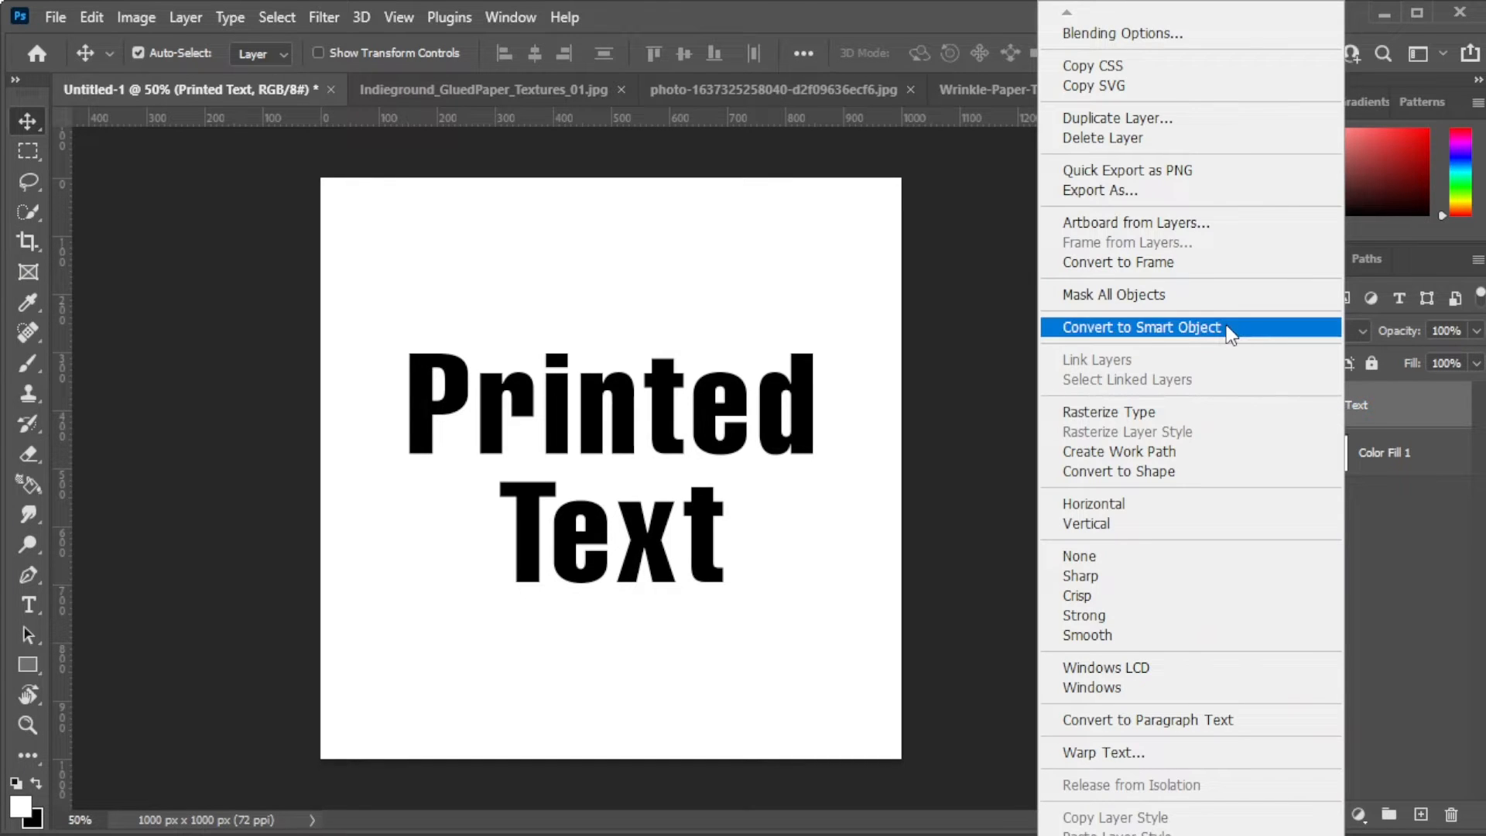
click(1140, 327)
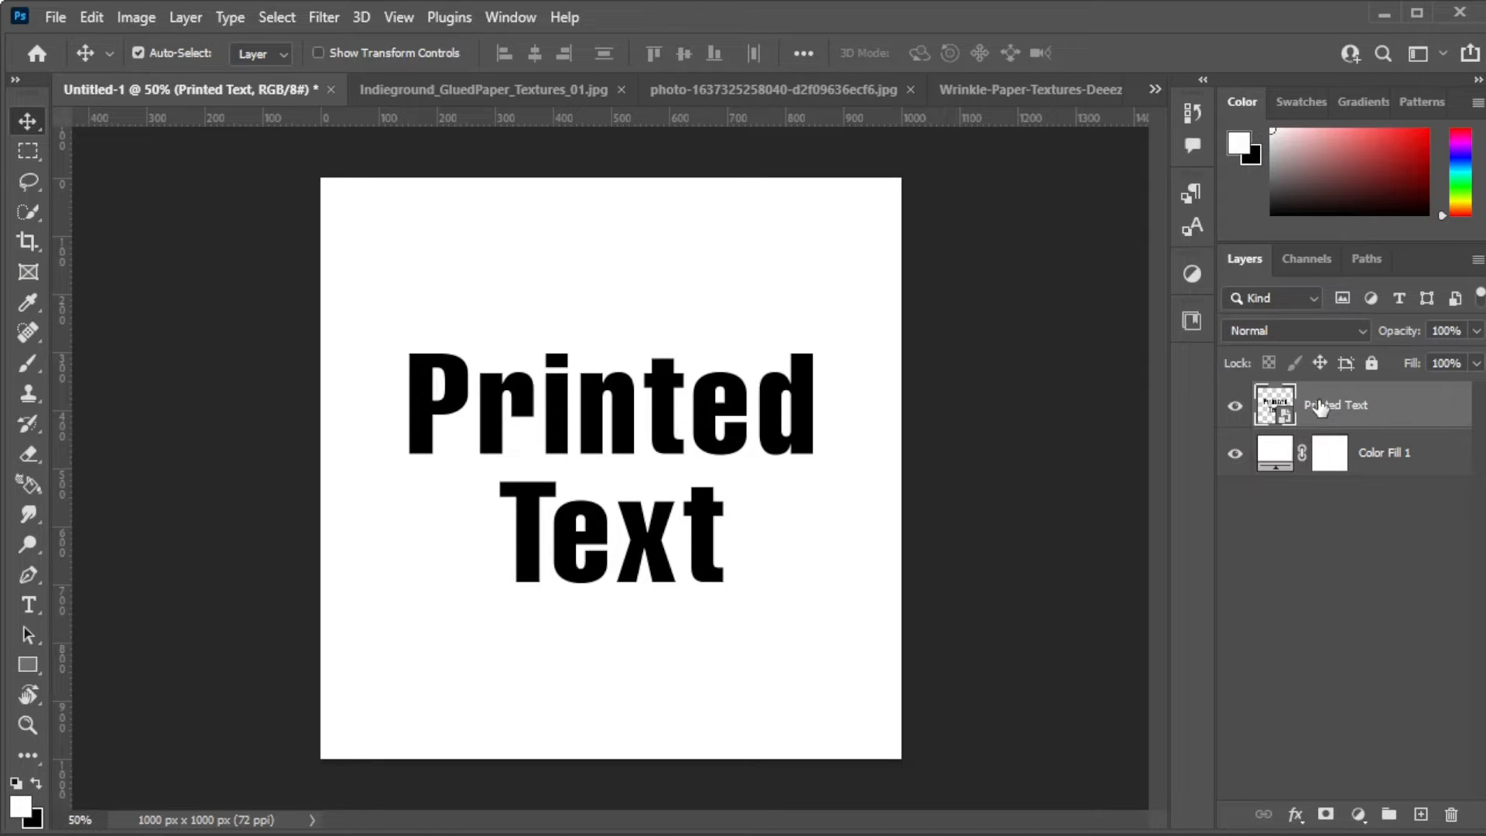
Apply Add Noise at about 20.61%, uniform and monochromatic, to the Printed Text smart object.
click(323, 17)
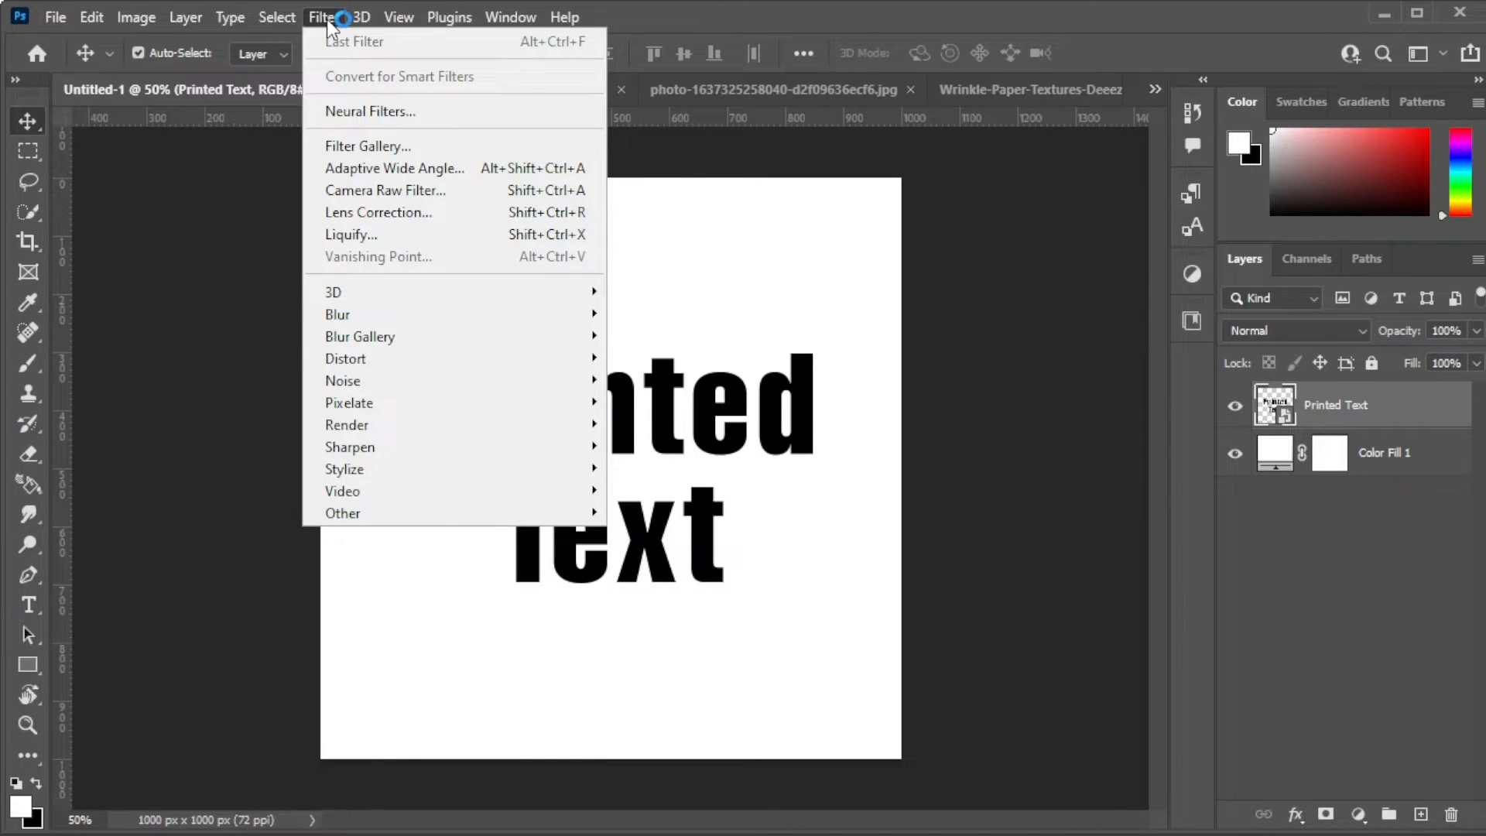
mouse_move(343, 380)
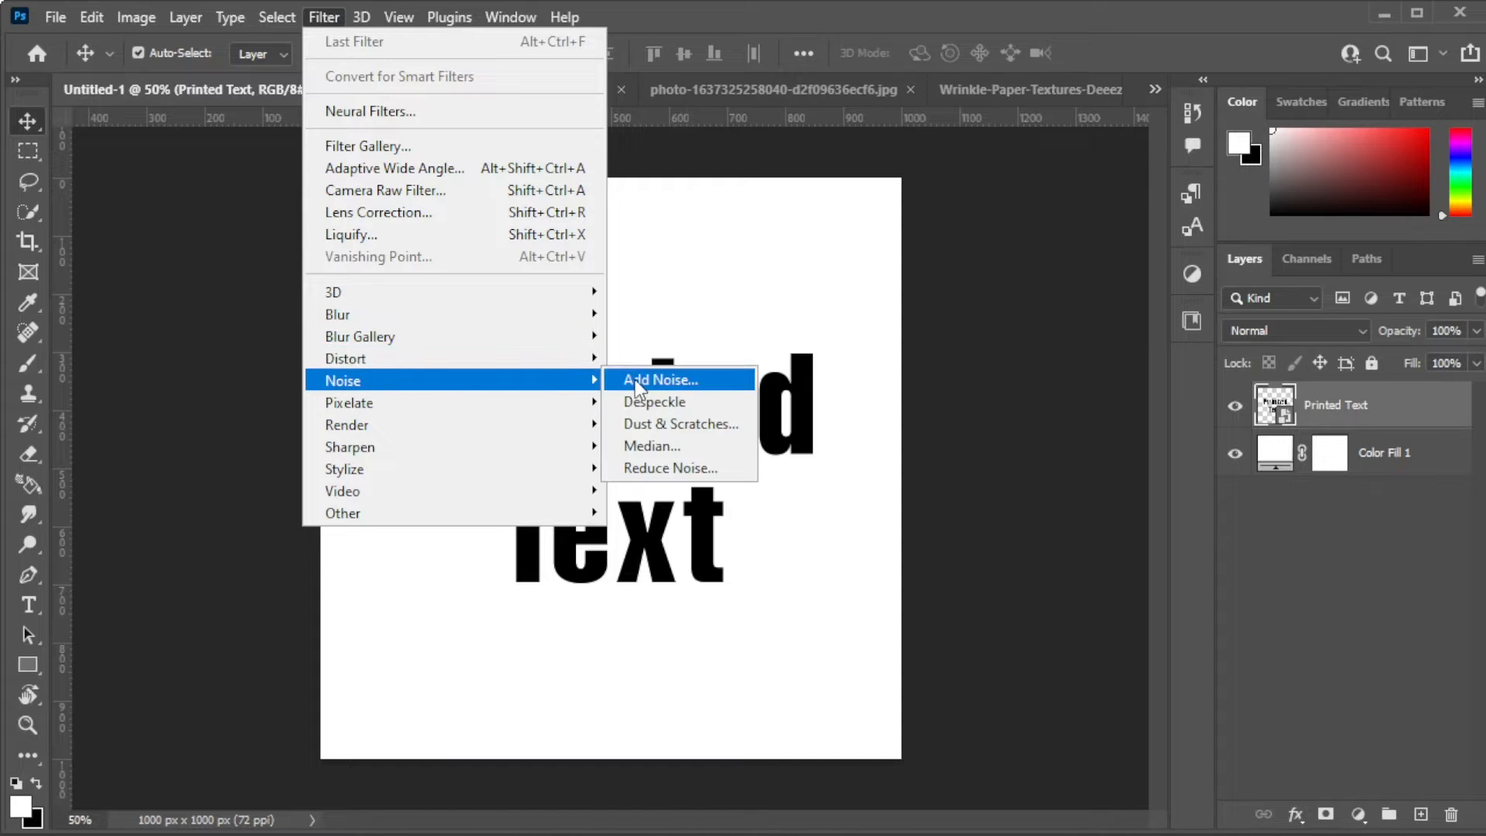
click(660, 379)
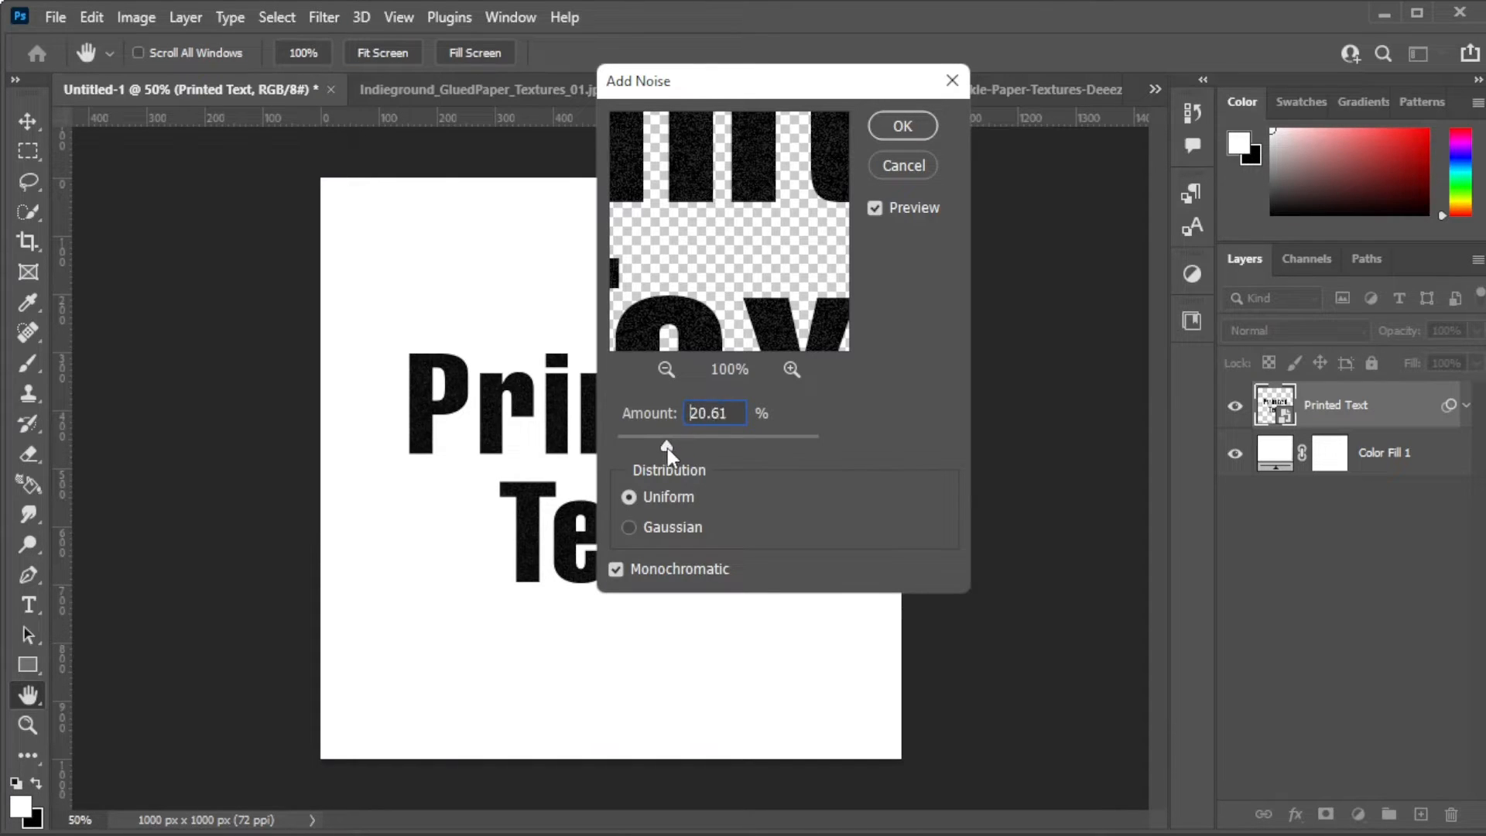
drag(666, 447, 676, 446)
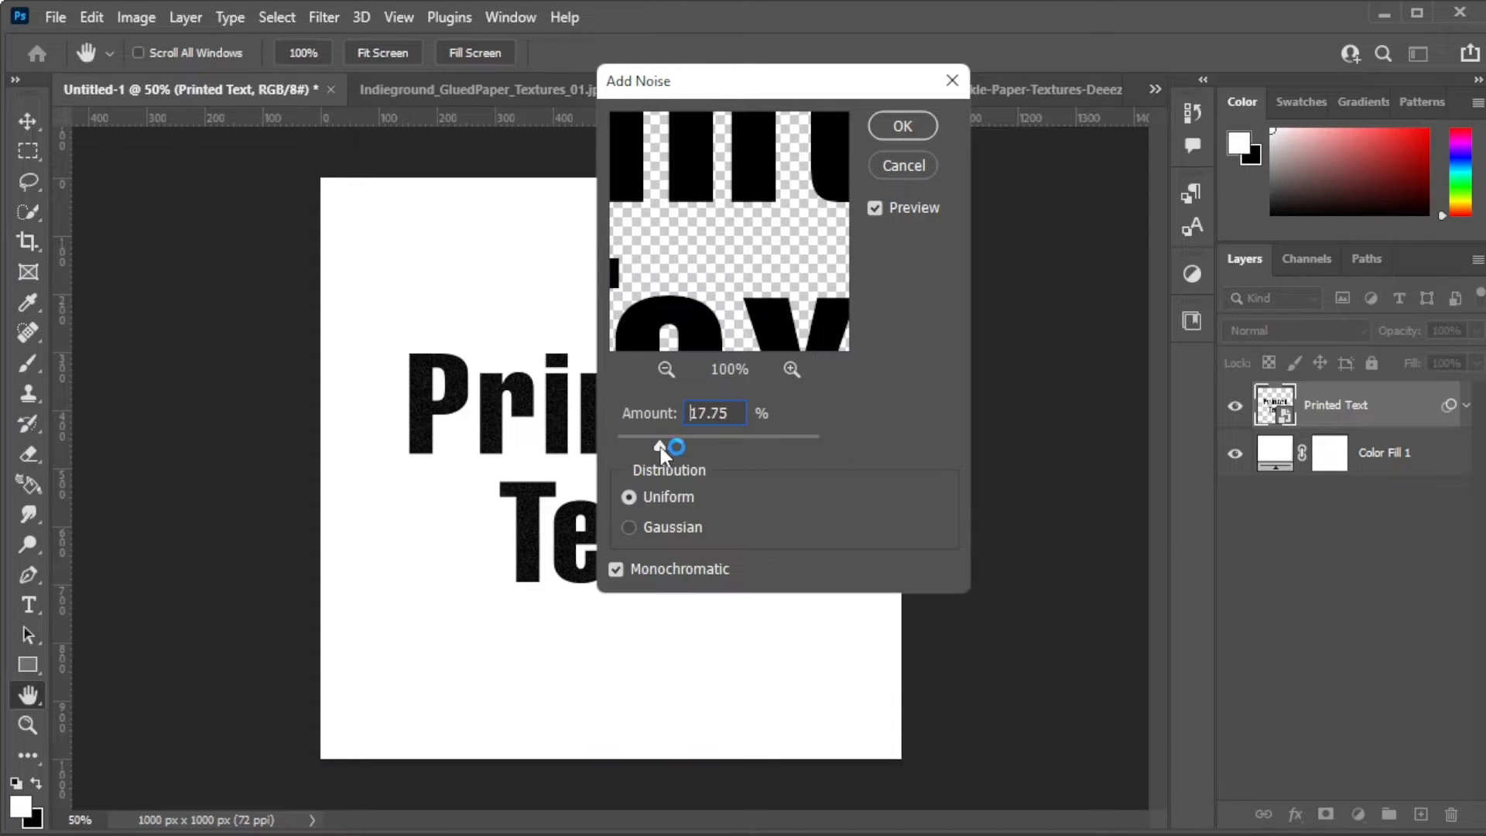
drag(663, 446, 687, 442)
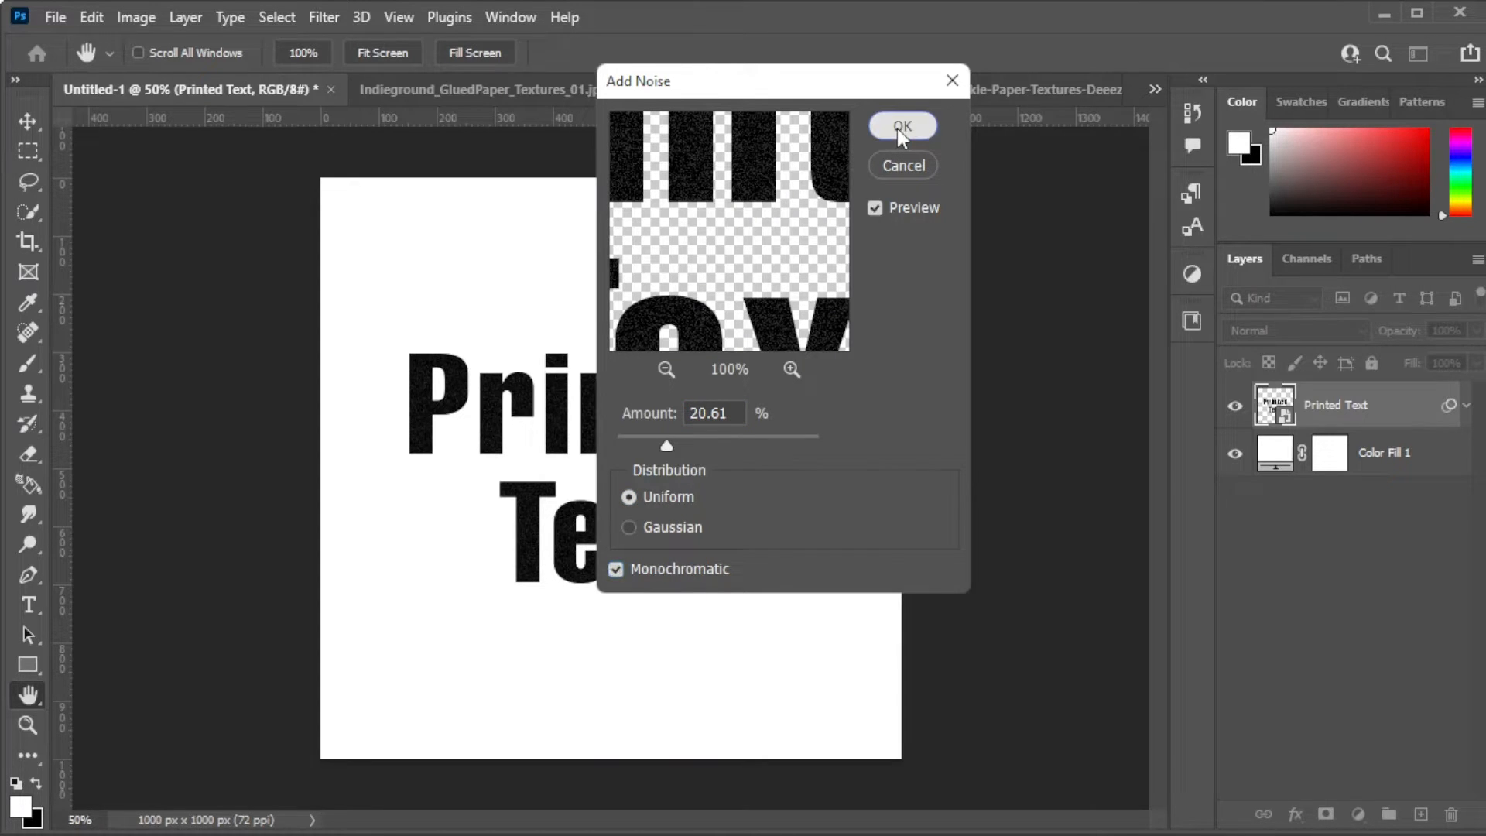
click(900, 126)
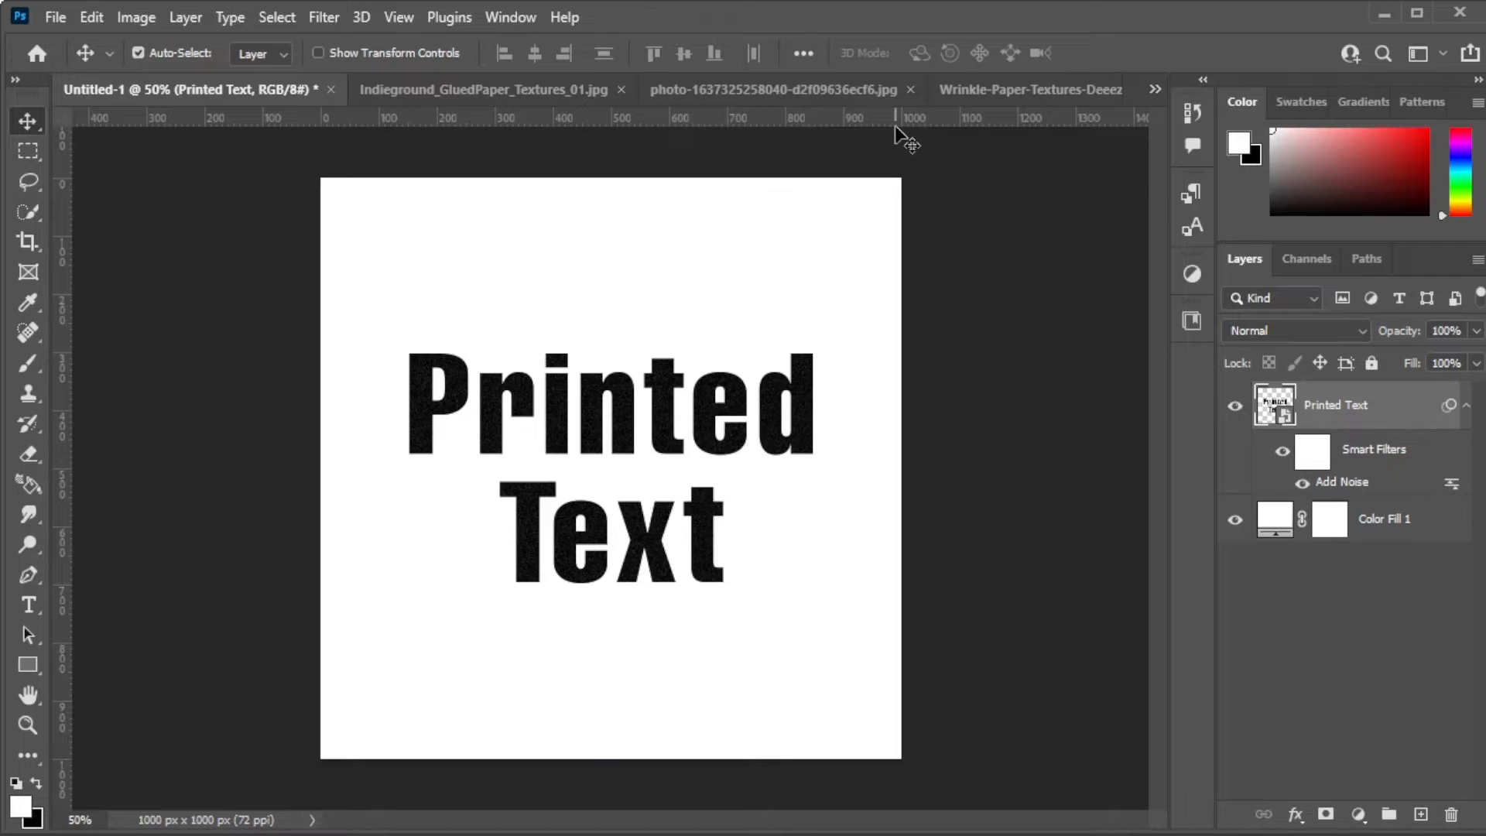
click(324, 17)
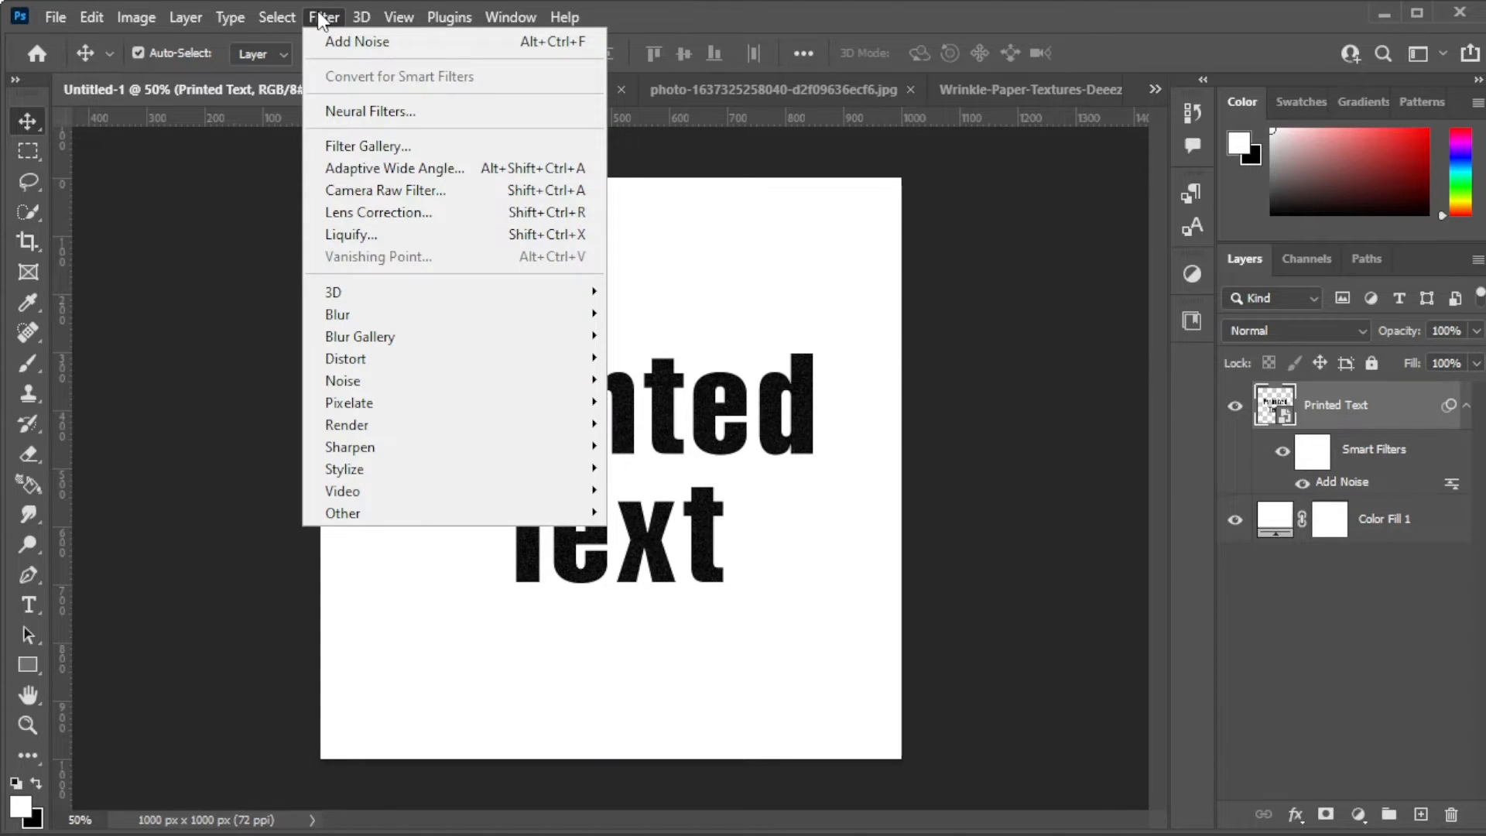
mouse_move(346, 358)
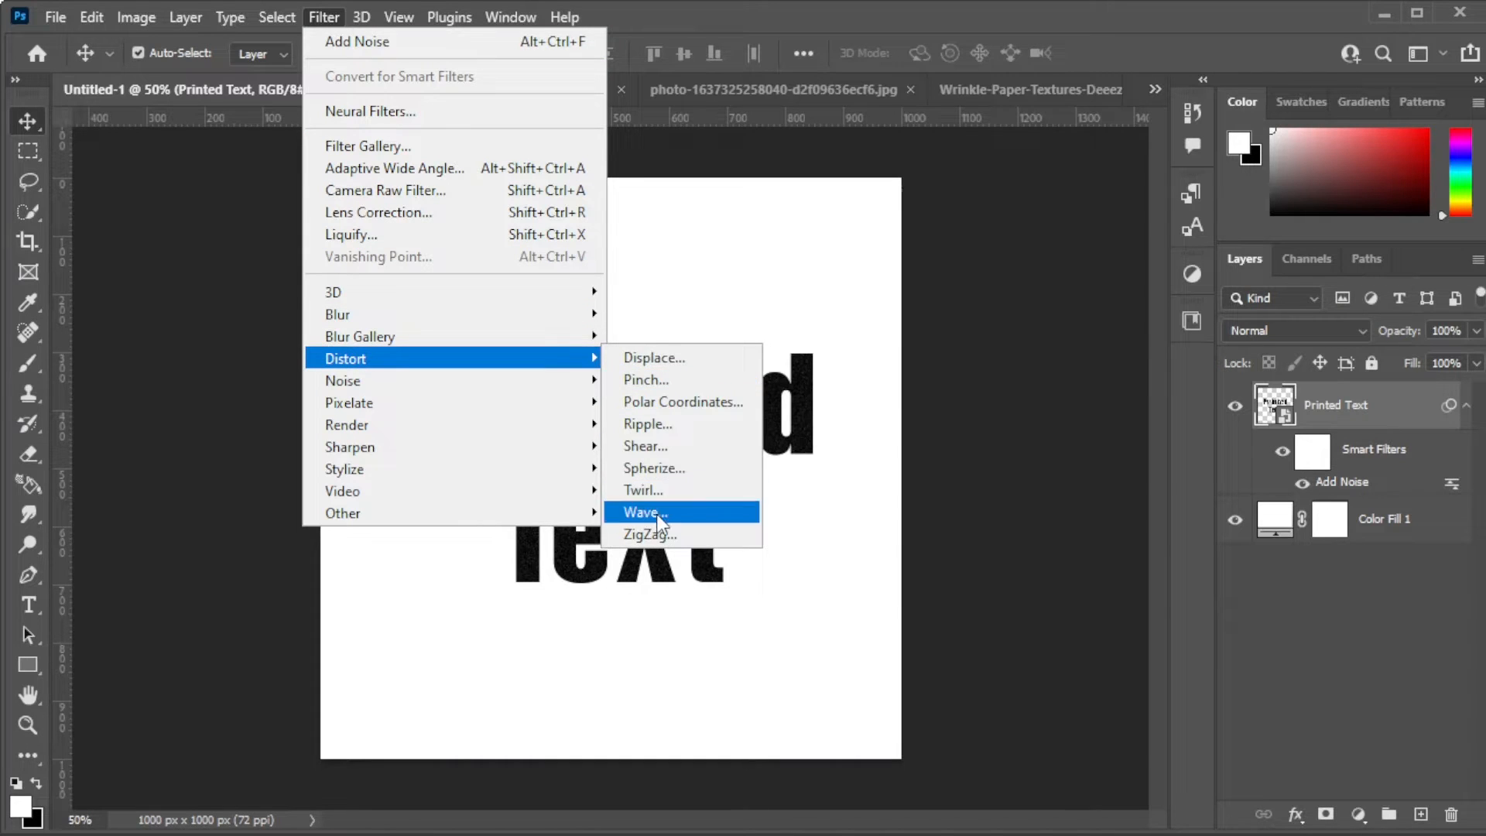
Apply Wave with 50 generators, wavelength 2–15, amplitude 5–10 and scale 1%.
click(643, 513)
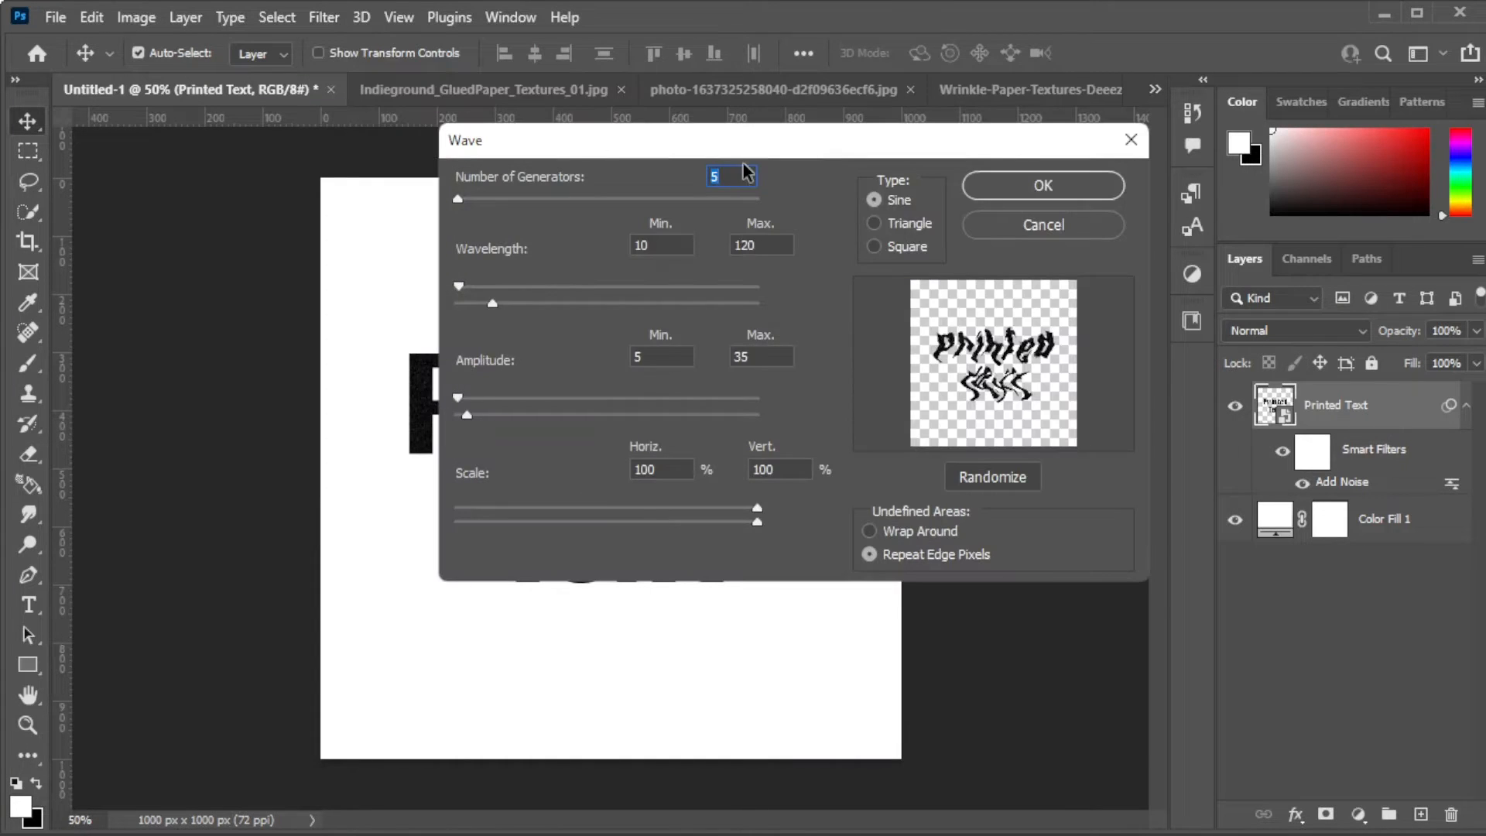
text(50)
click(660, 469)
text(1)
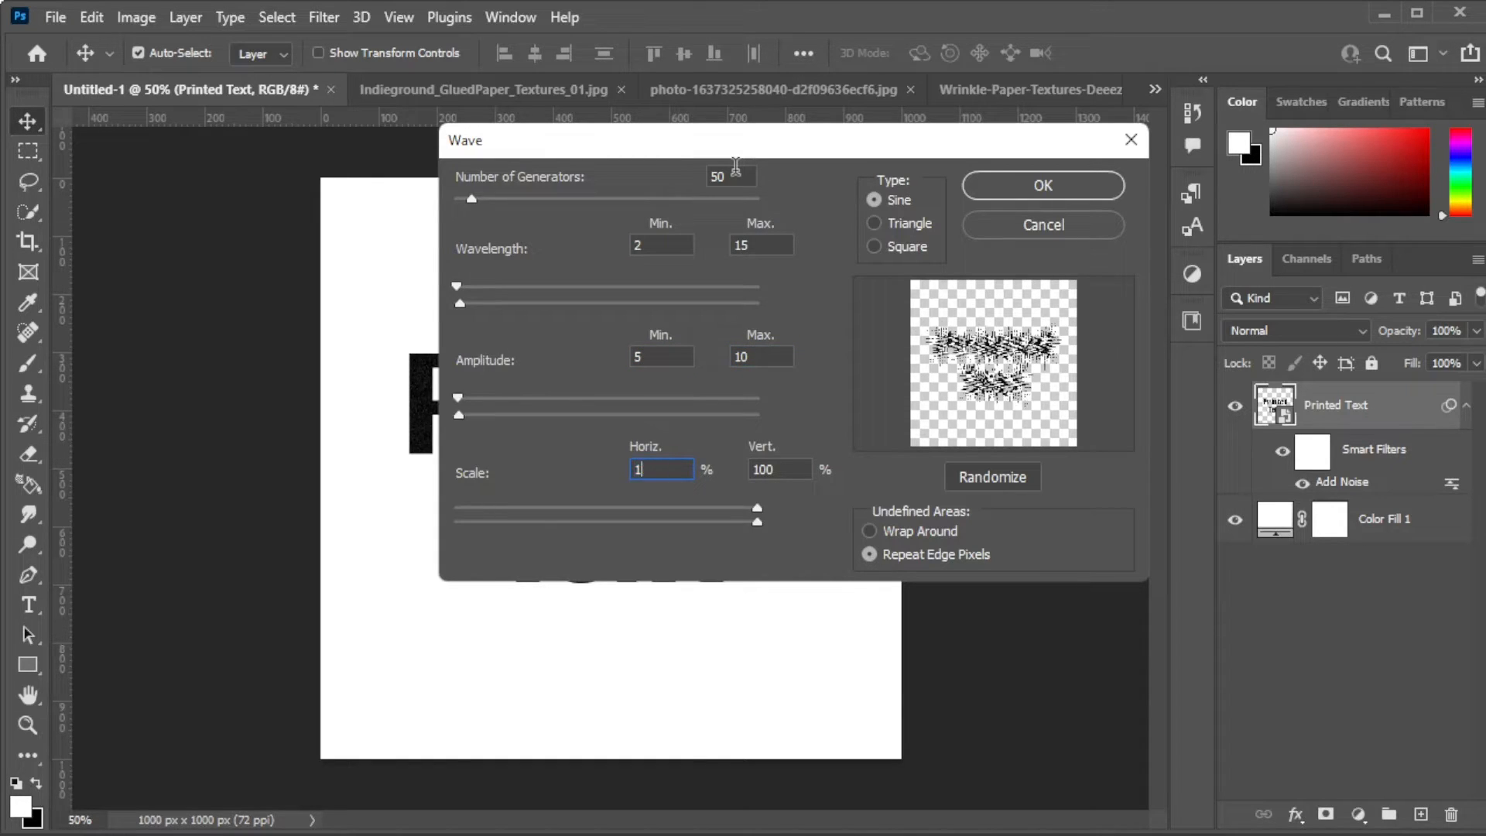
click(777, 469)
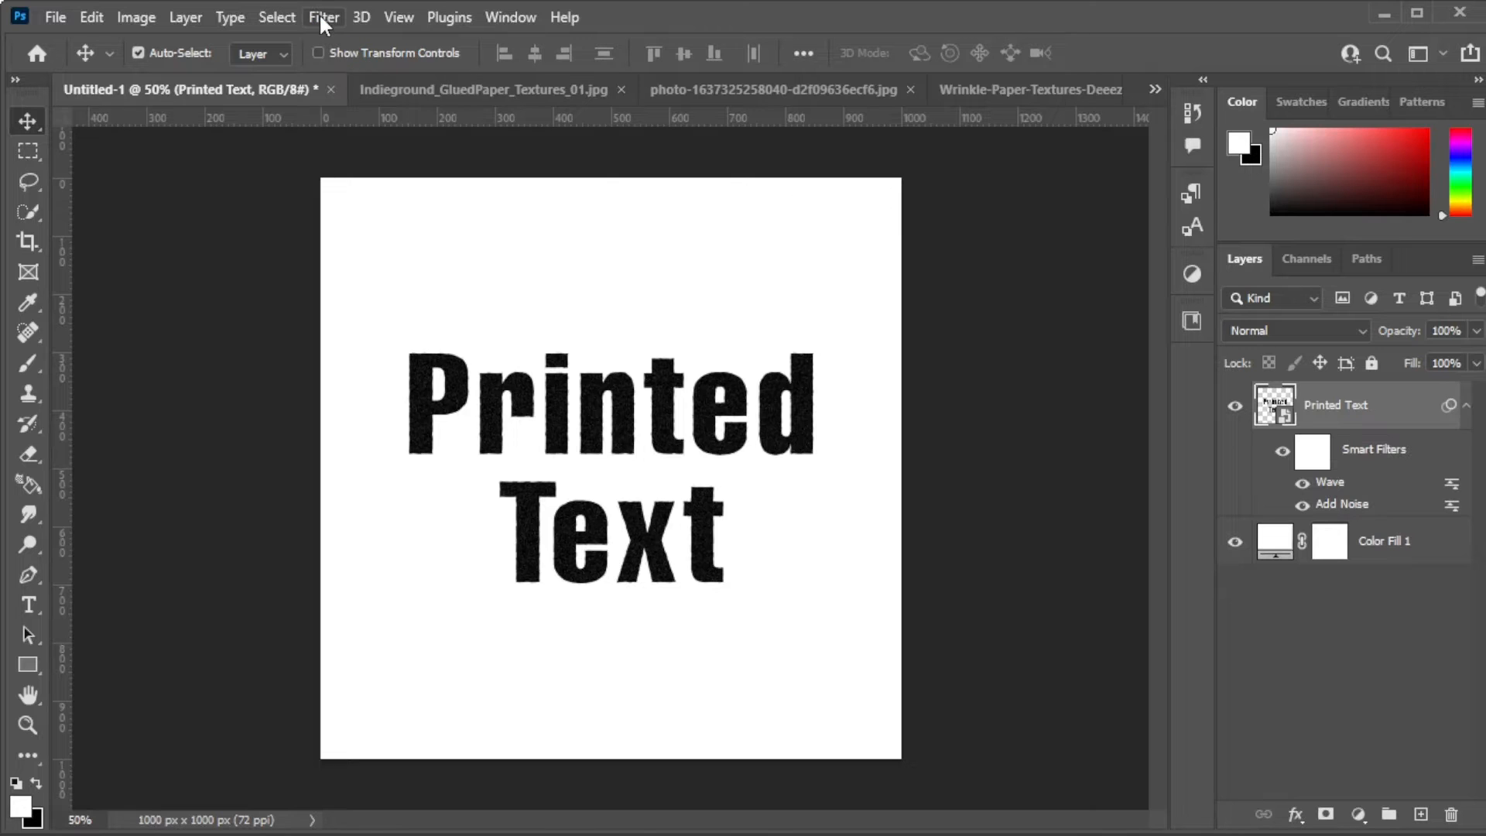
Apply a second randomized Wave with wavelength 3–20, scale 2%, and Repeat Edge Pixels.
click(345, 358)
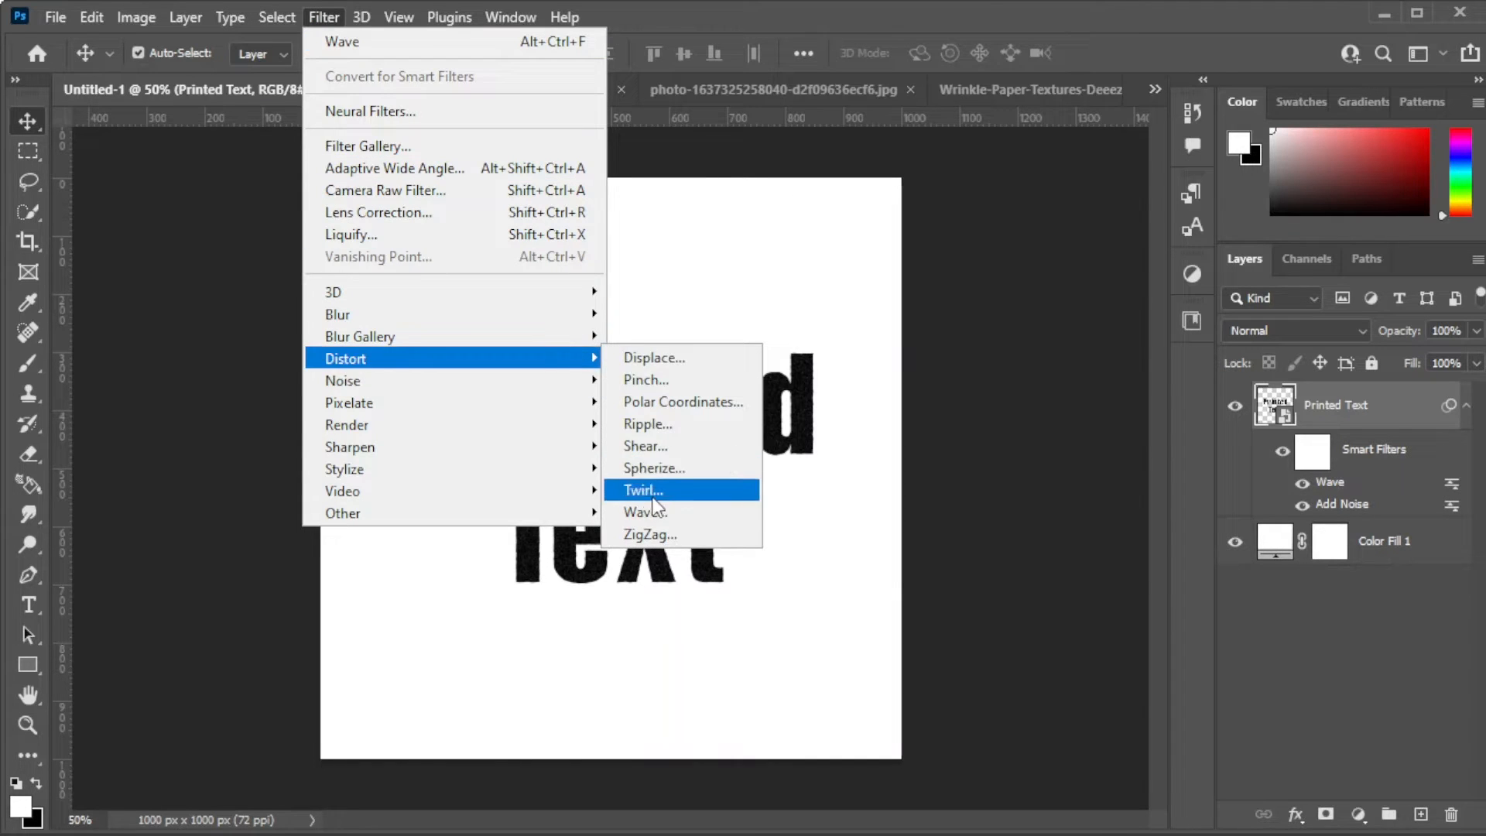
click(645, 512)
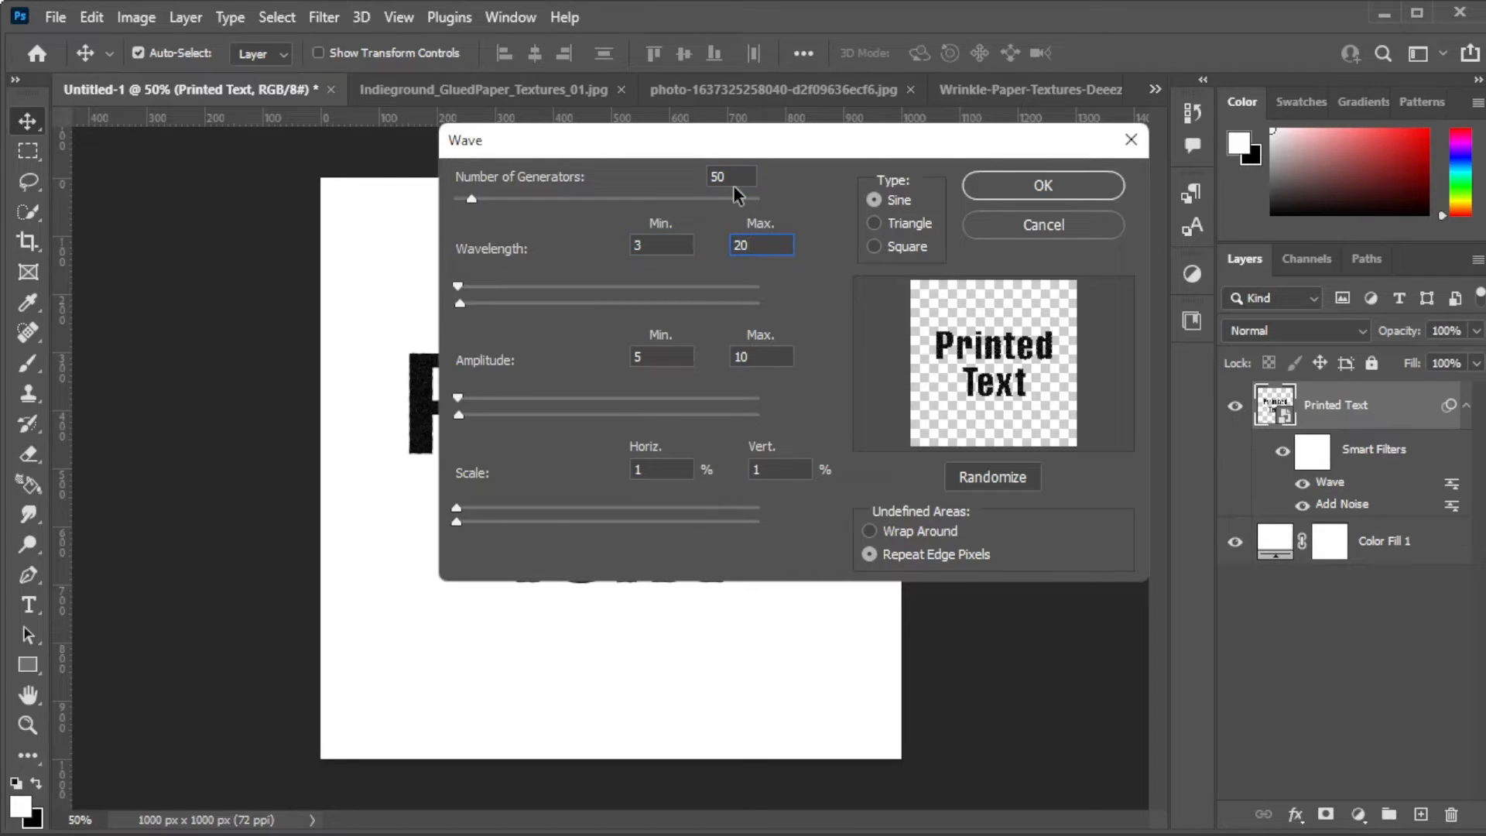
click(759, 356)
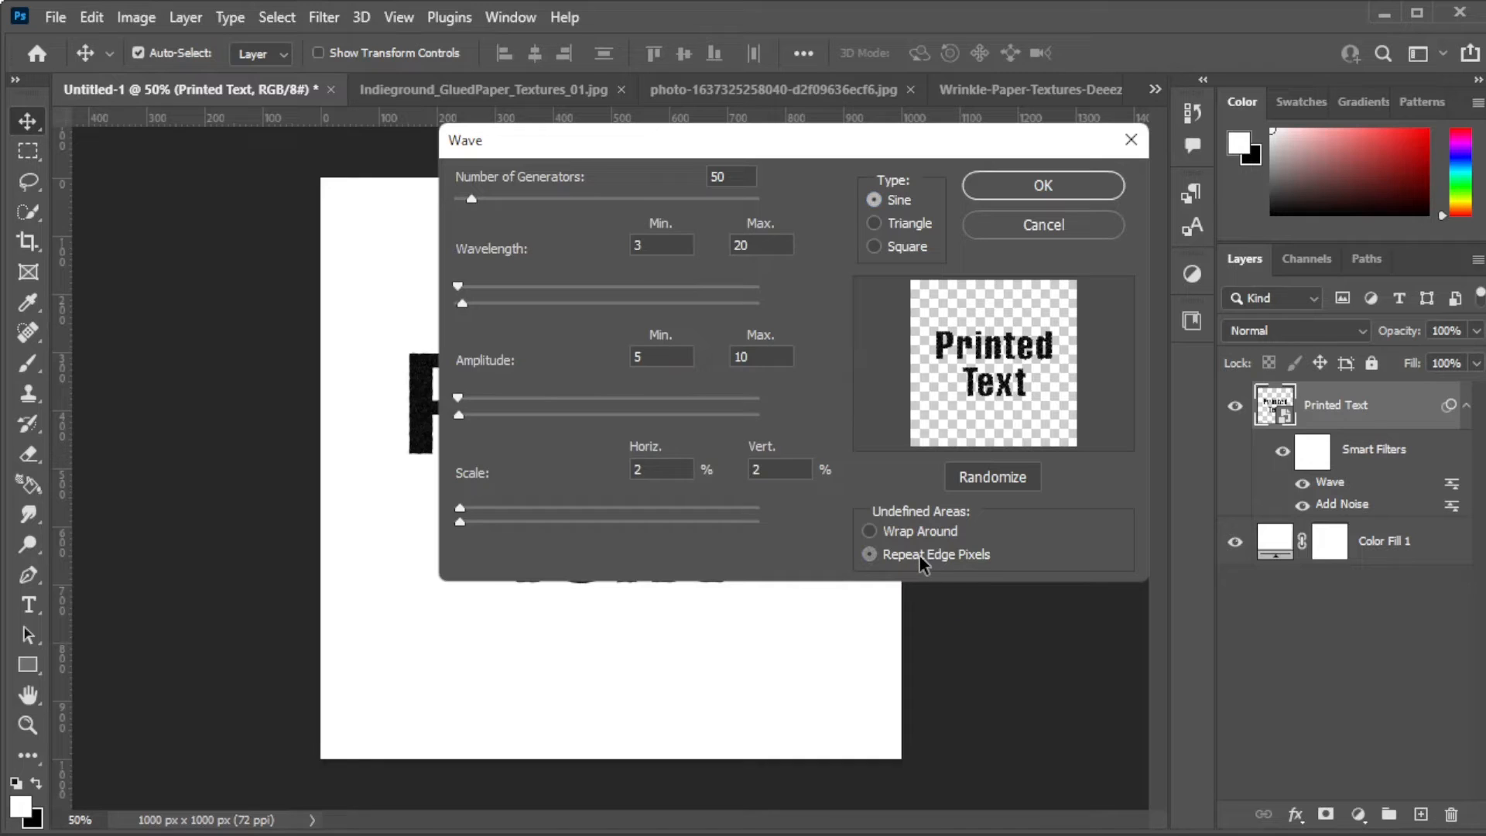
click(869, 554)
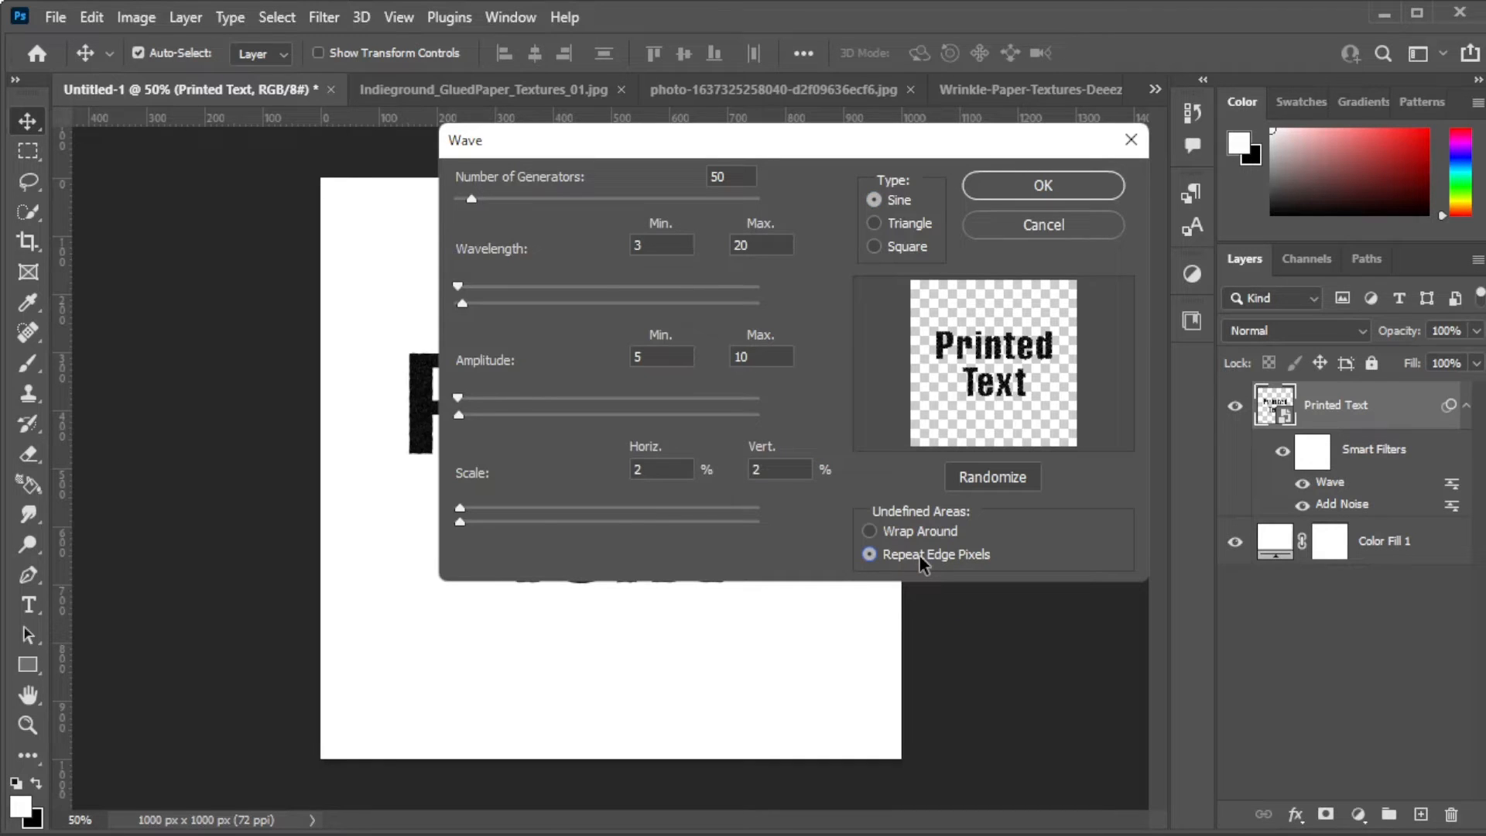
click(992, 476)
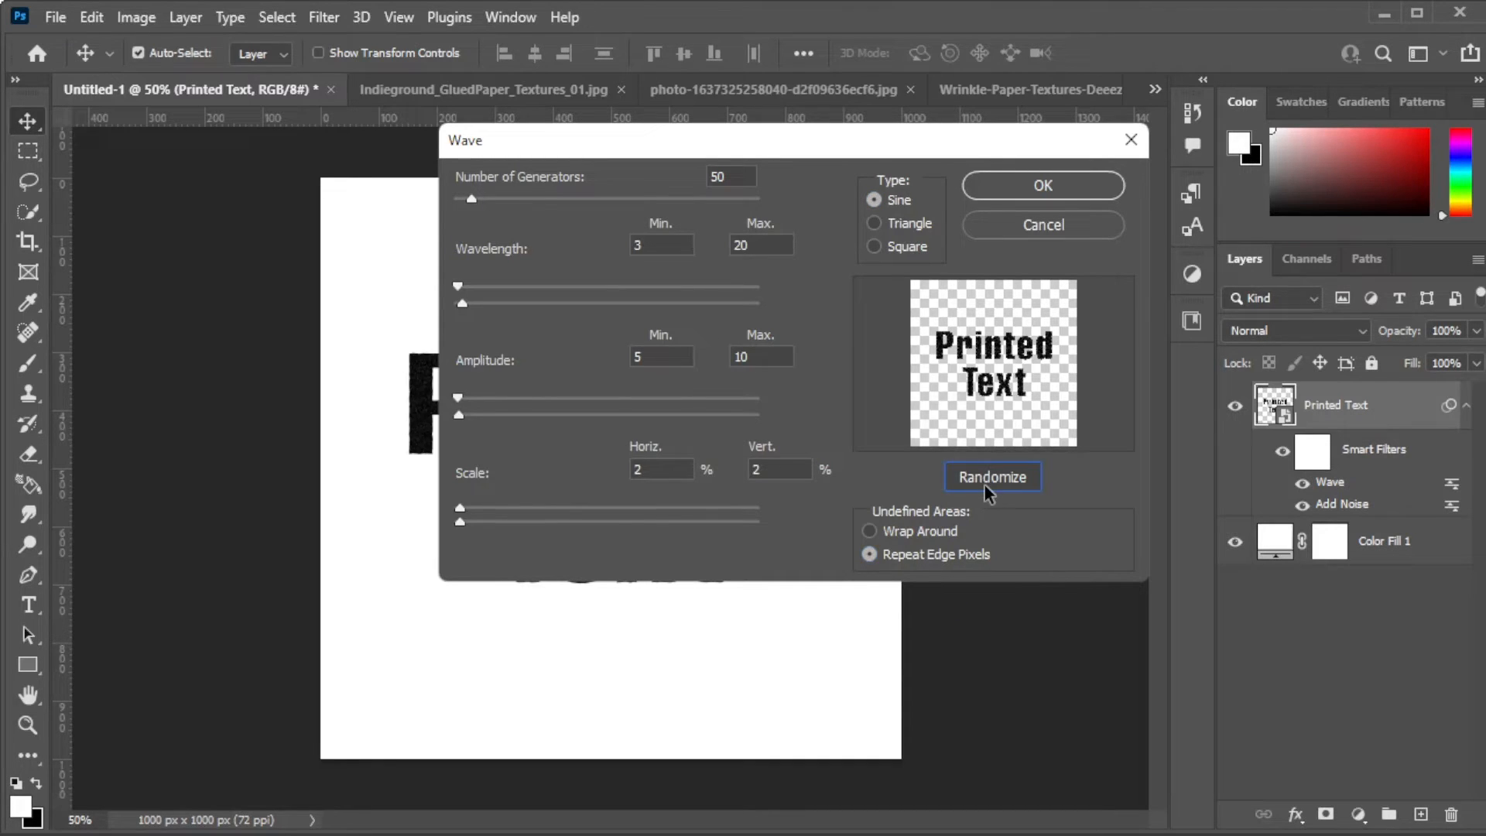
click(1041, 185)
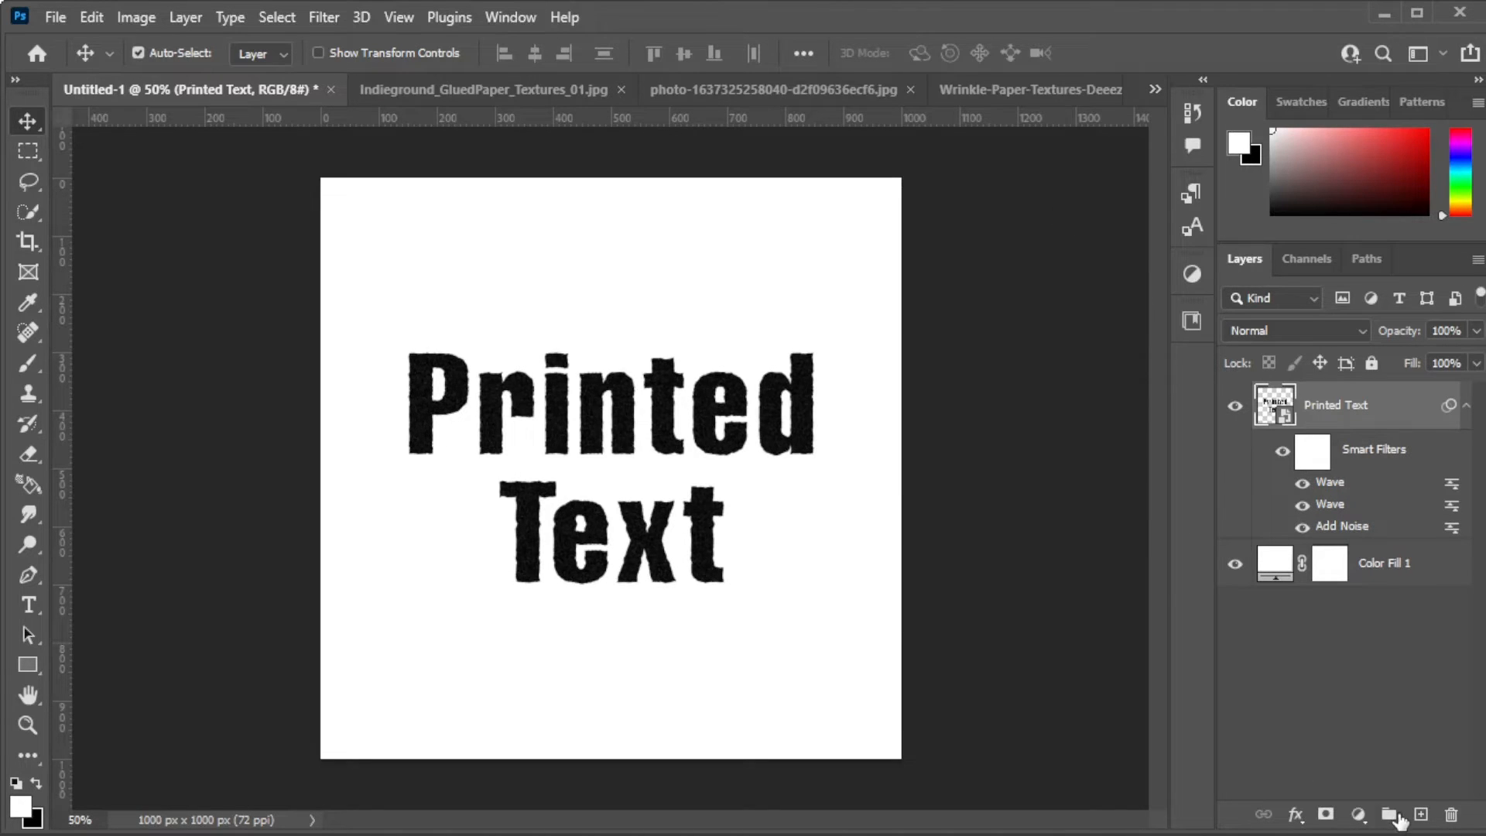
Render Clouds on Layer 1, then apply High Pass to it.
click(1418, 814)
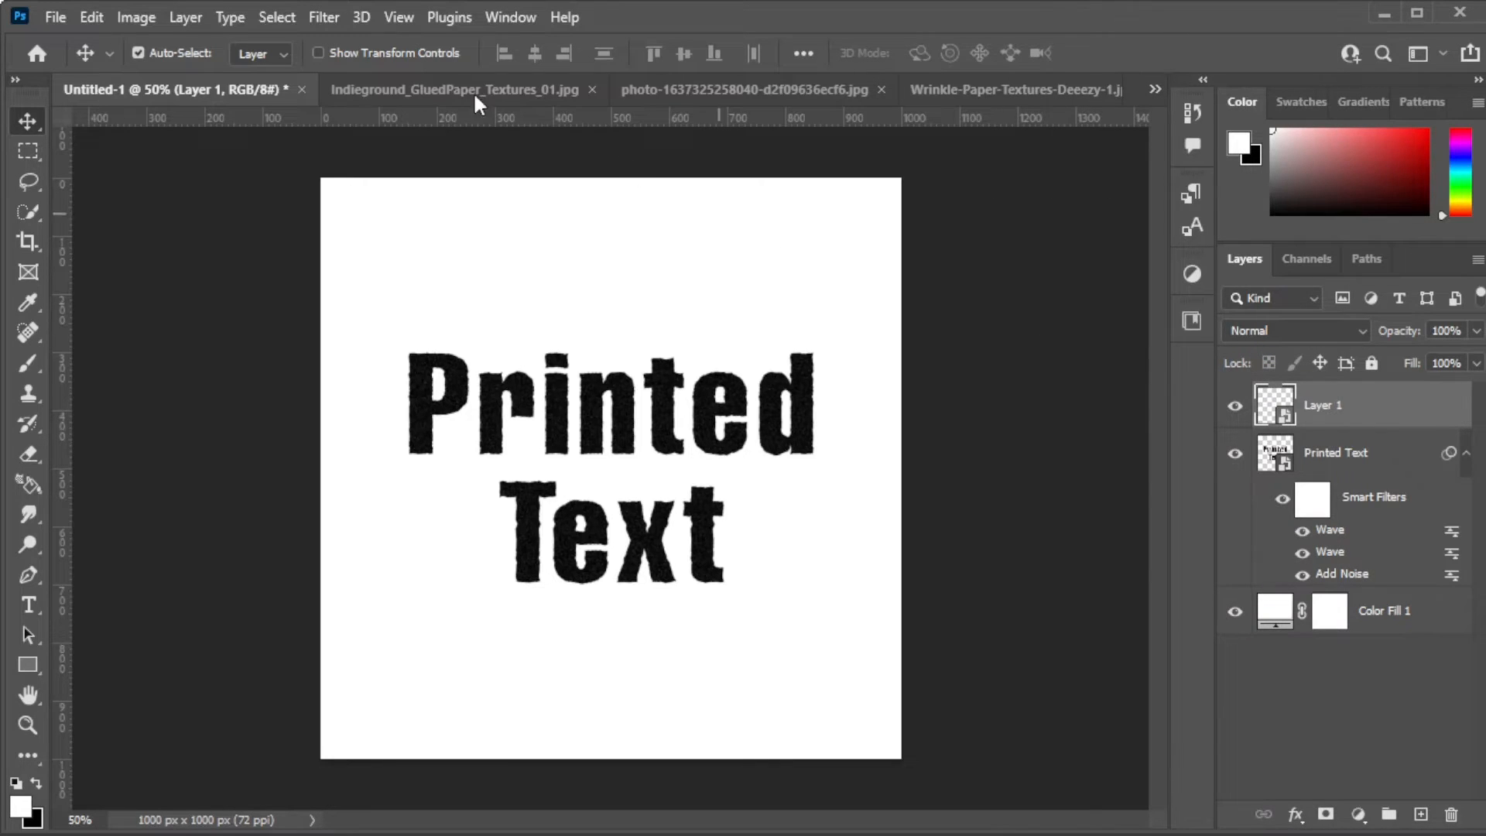
click(323, 17)
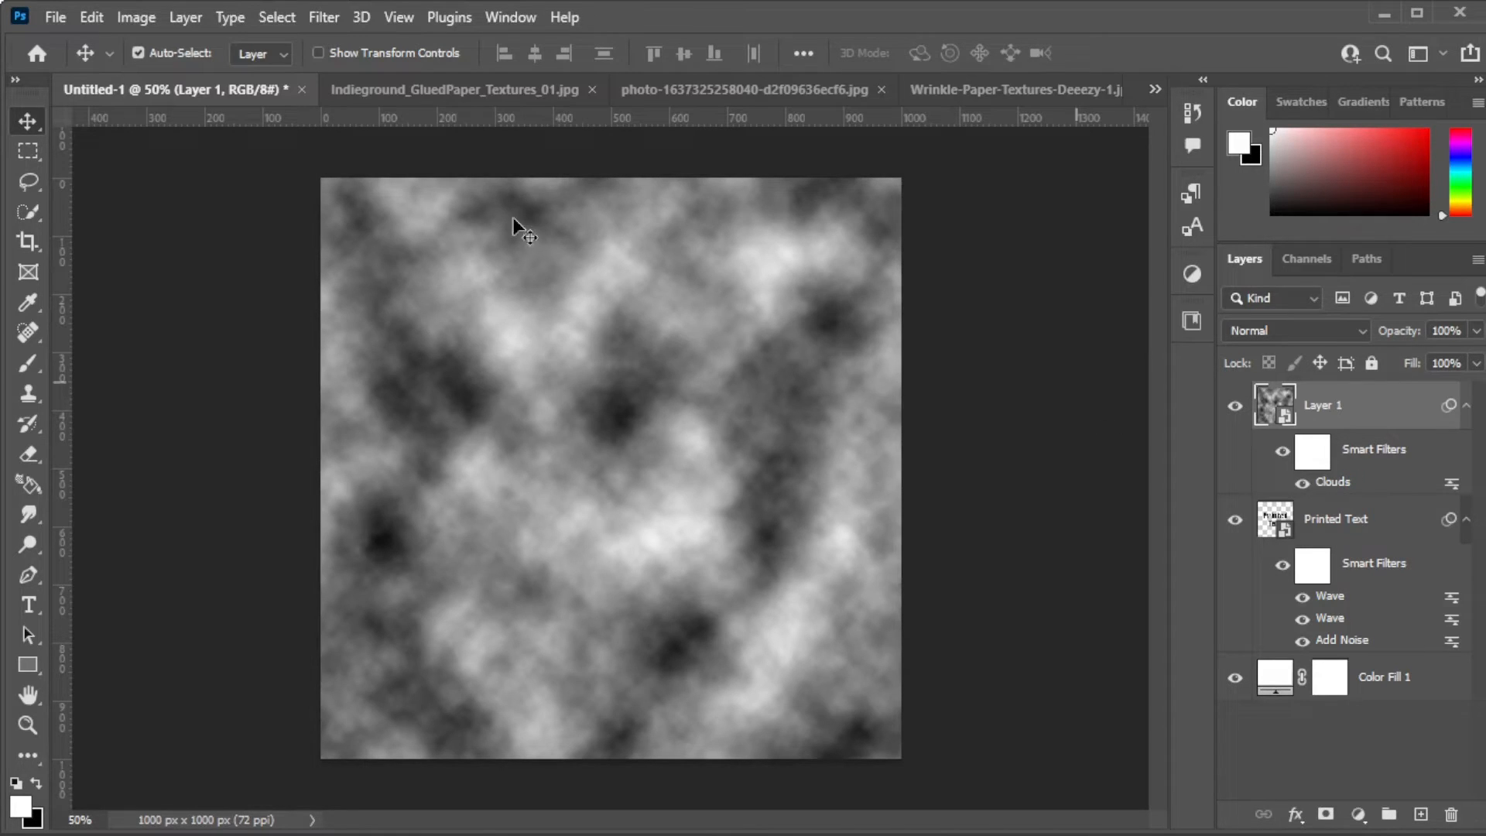
click(324, 17)
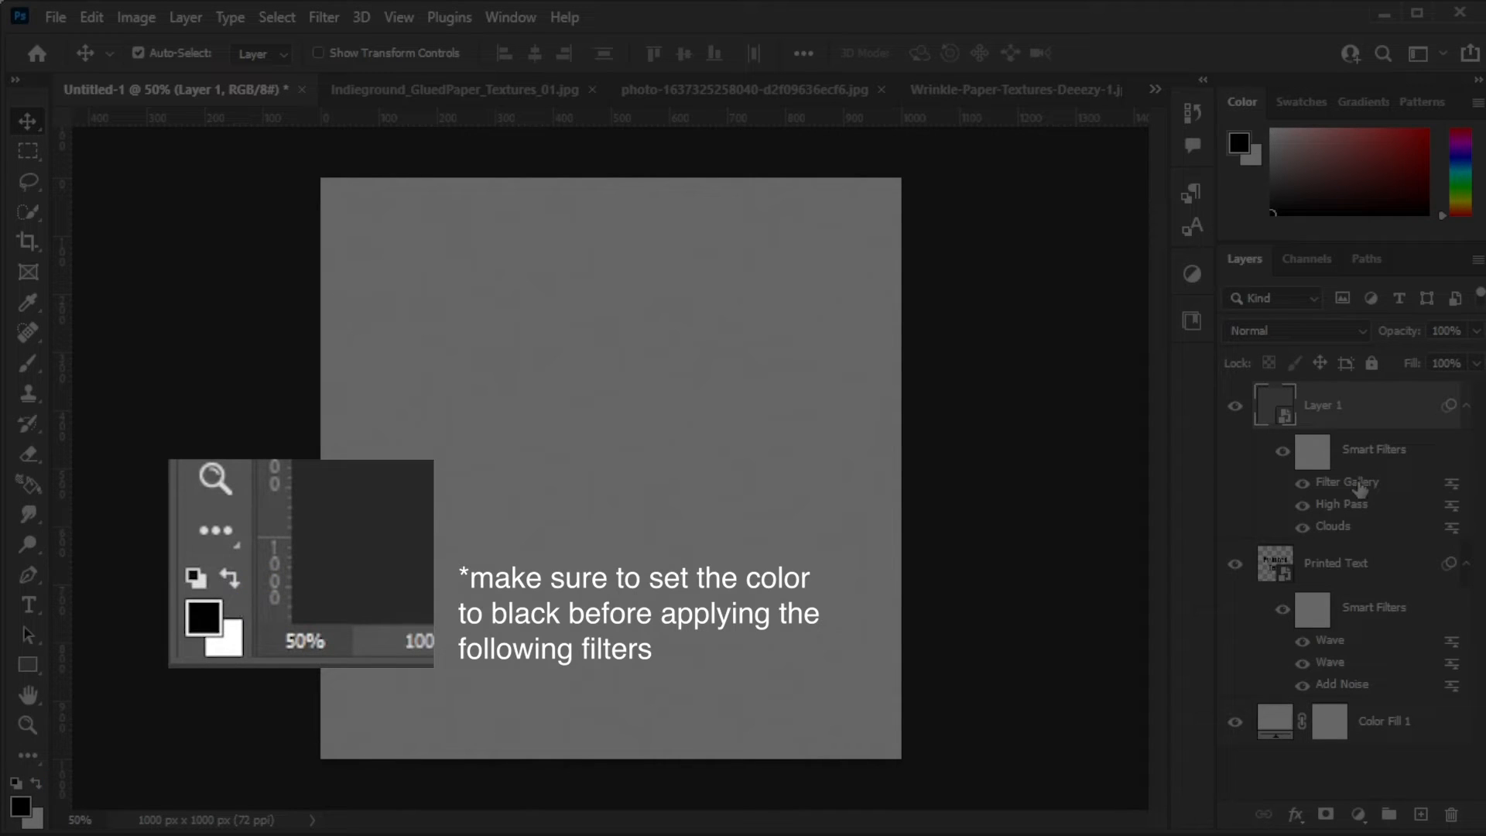
Add a Torn Edges effect in Filter Gallery with Image Balance 12 and Contrast 13, then duplicate it.
right_click(1342, 483)
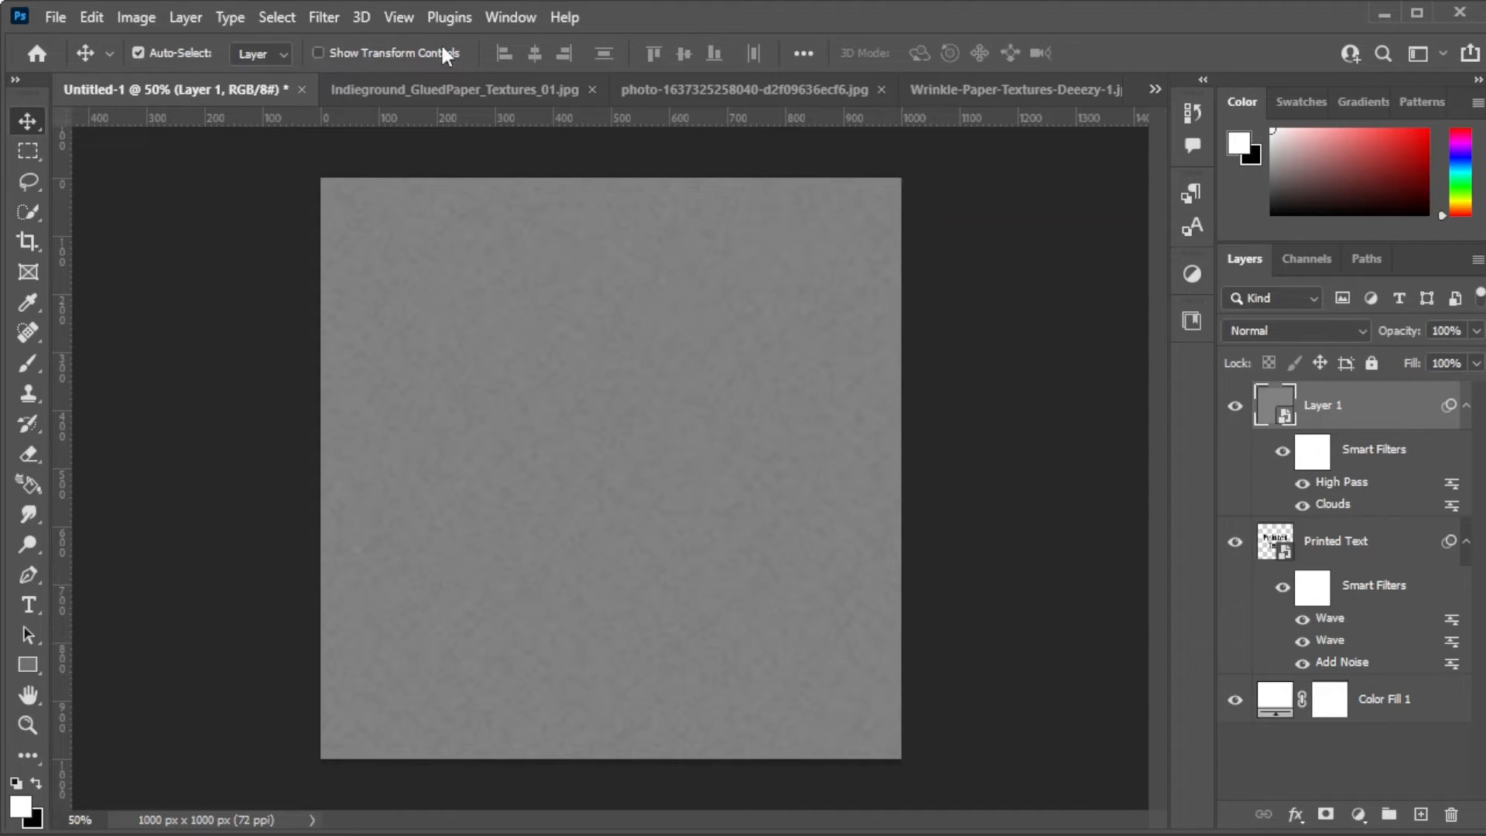
click(323, 17)
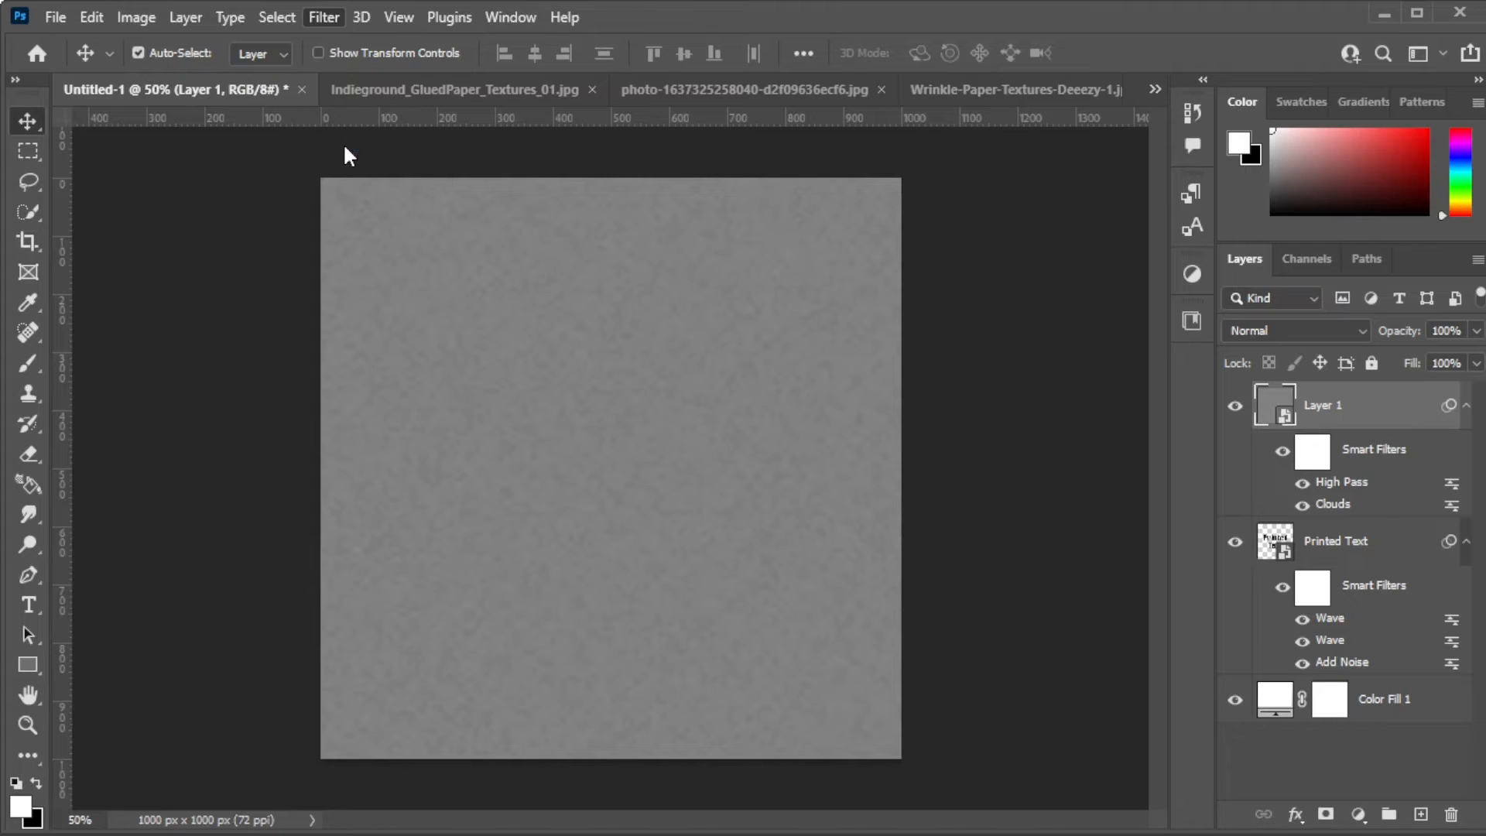
click(323, 17)
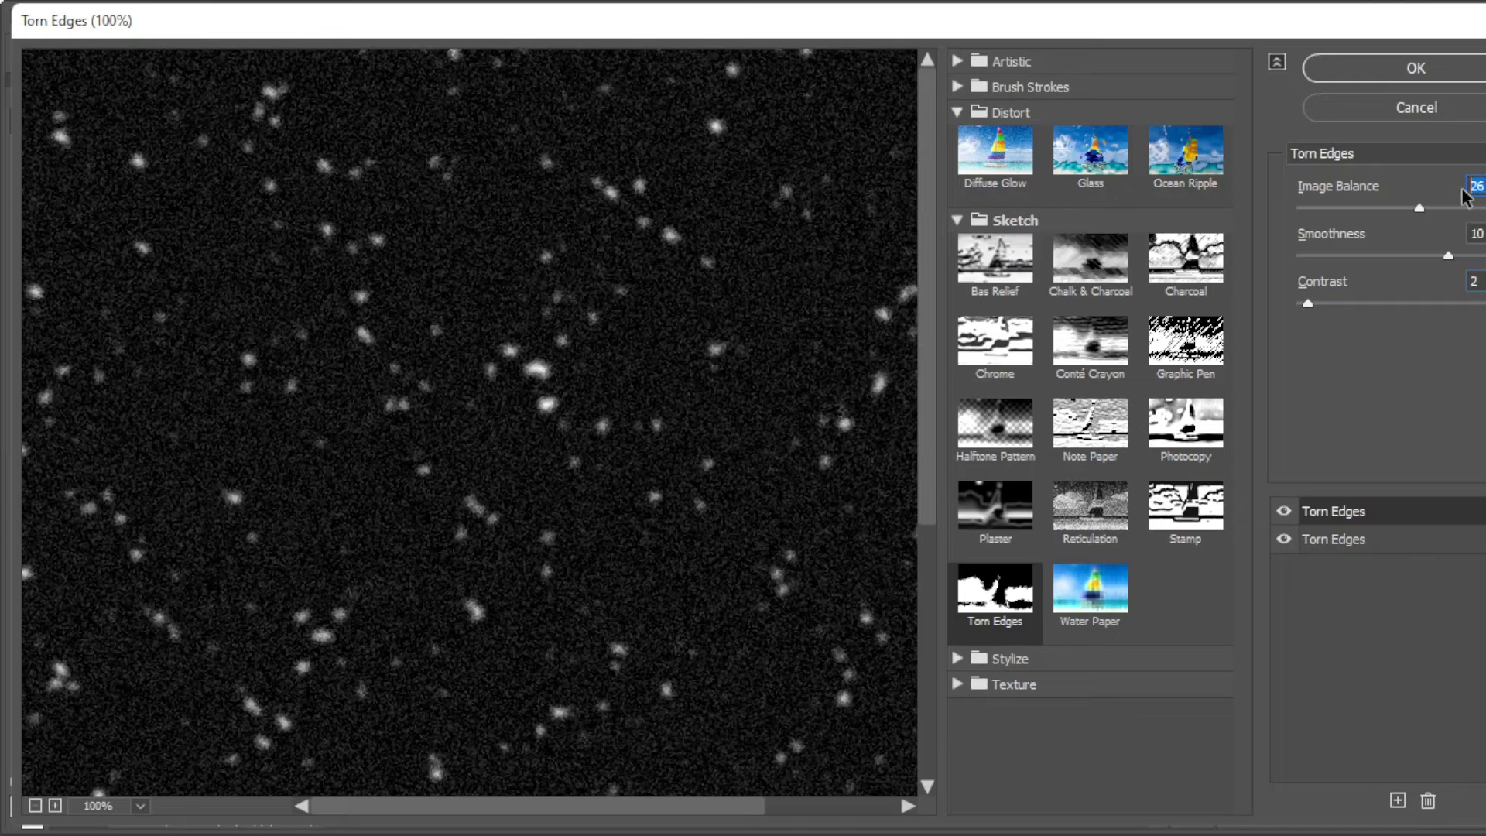
click(1474, 233)
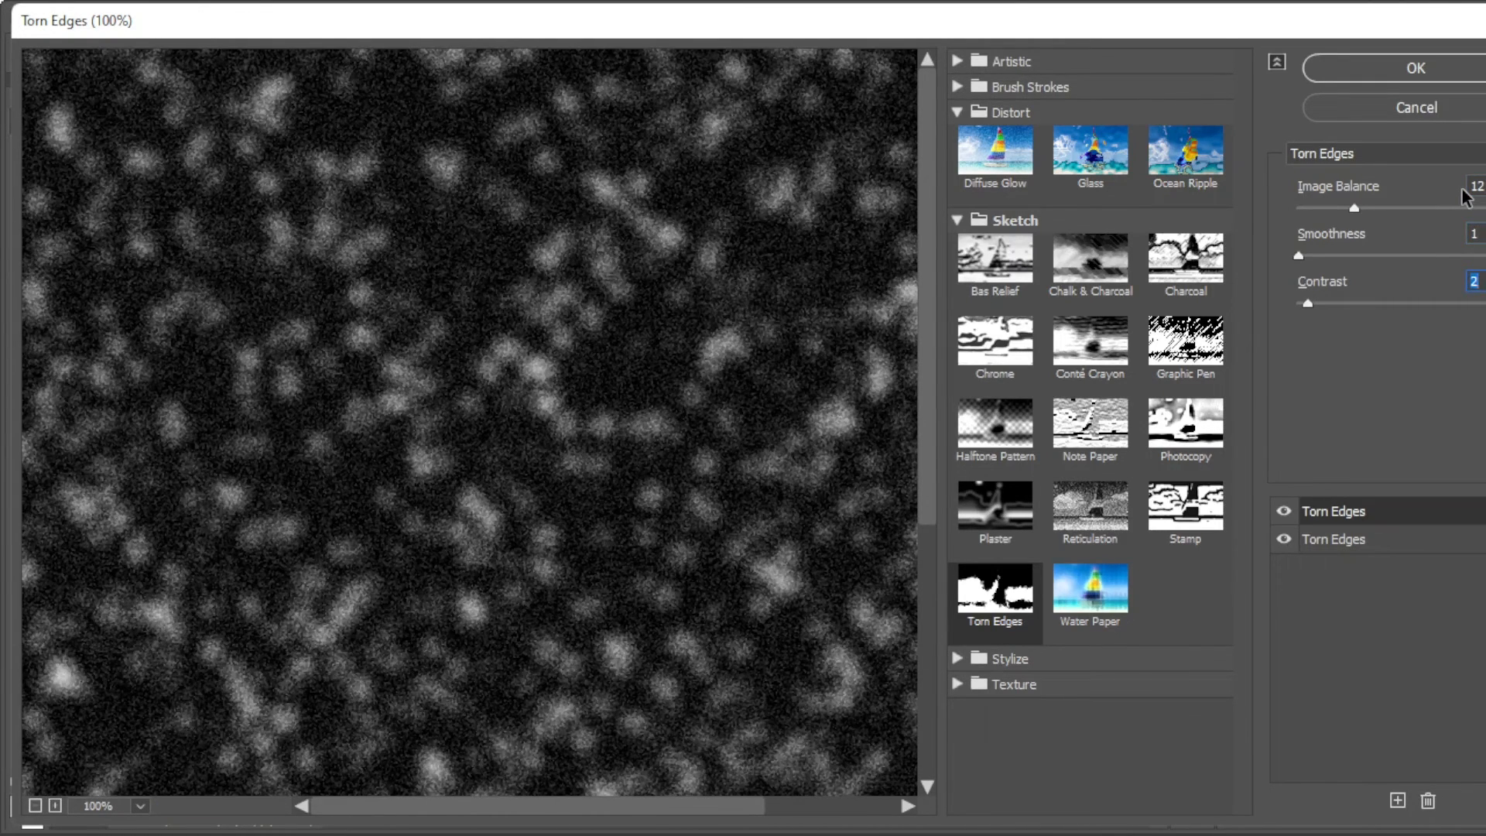
drag(1307, 303, 1411, 303)
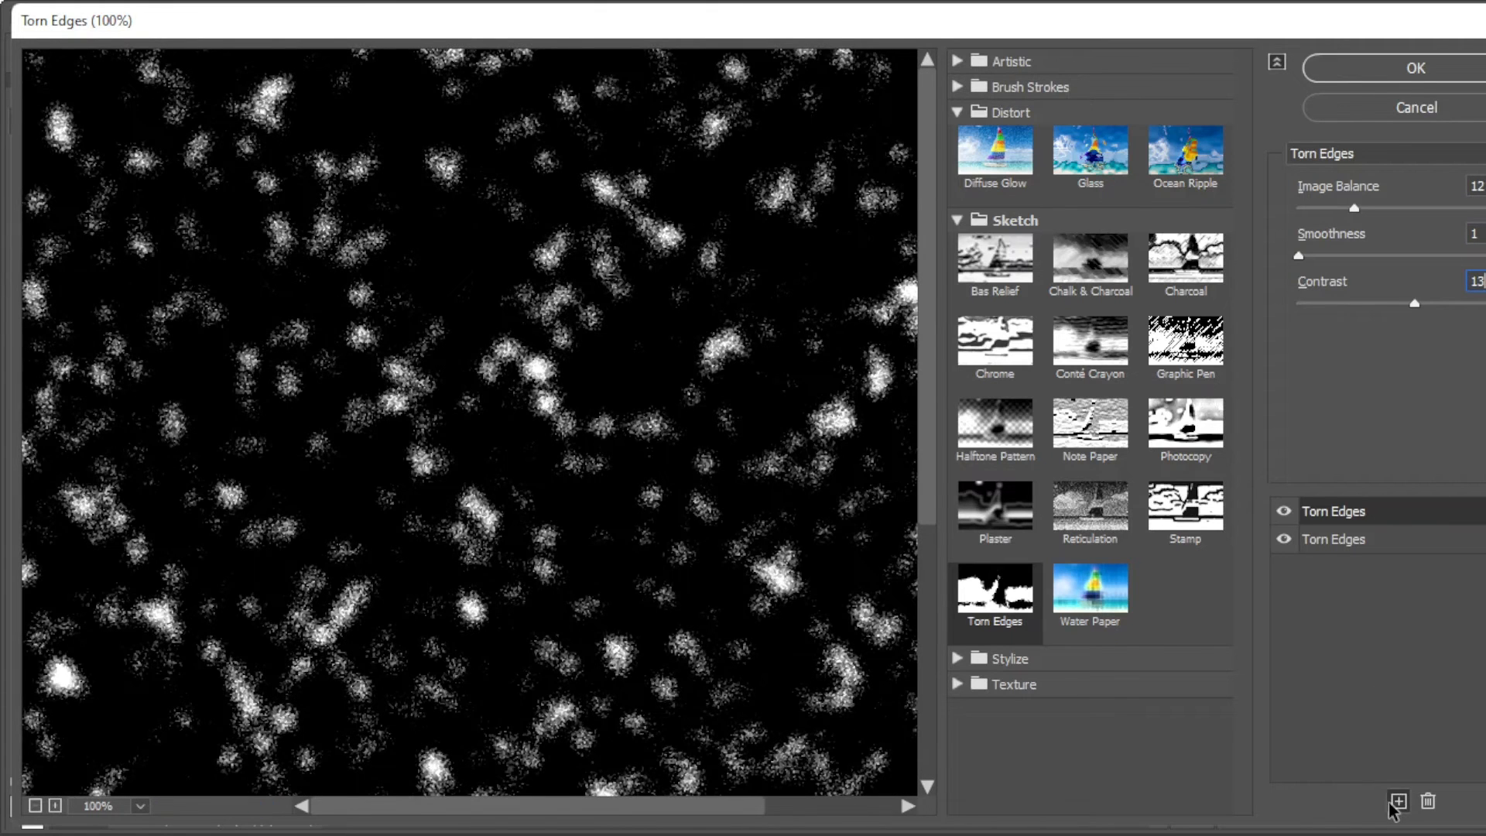
click(1397, 801)
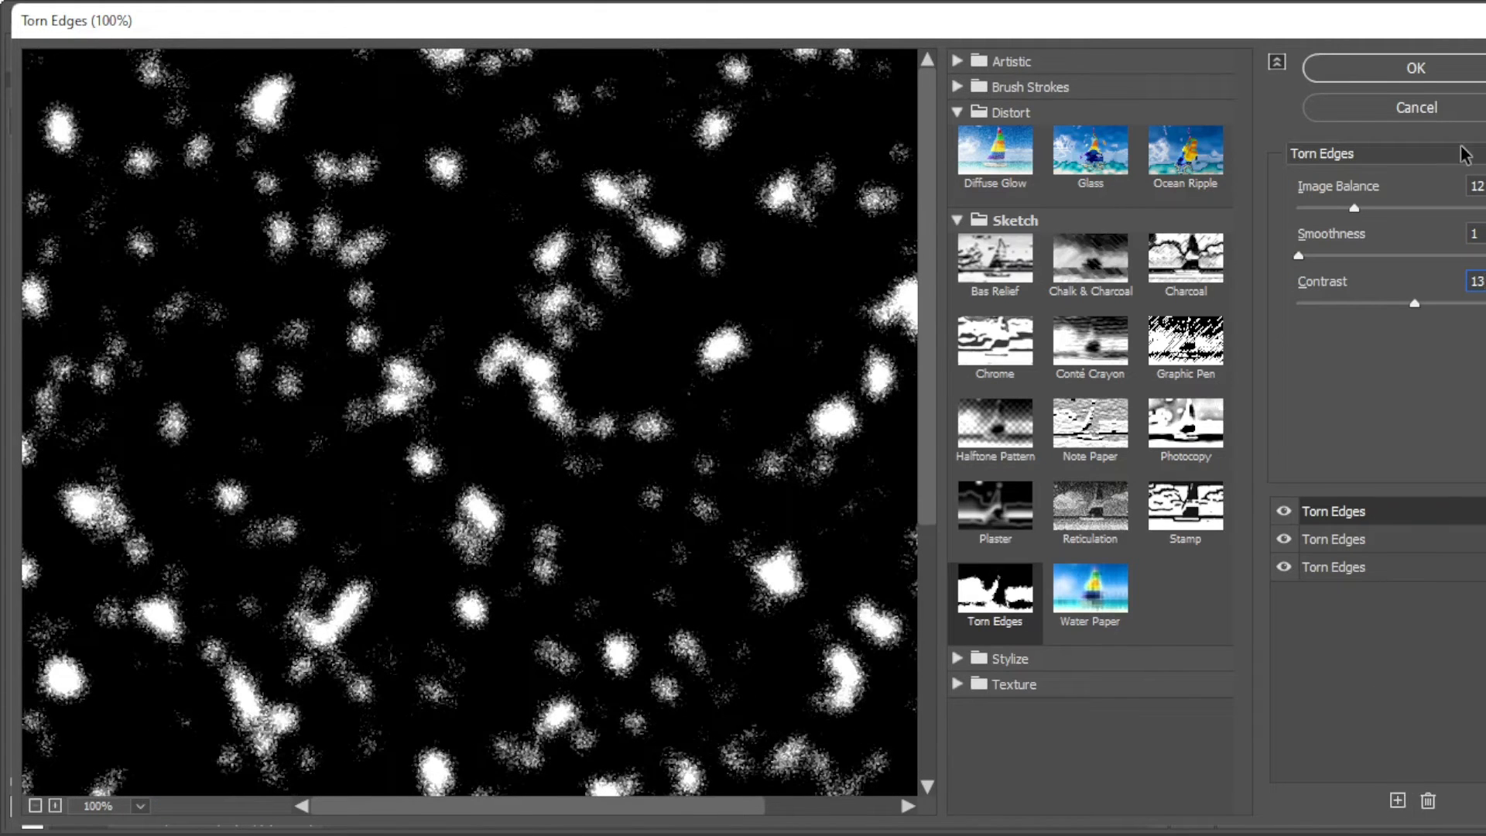
Change the top effect to Ocean Ripple and adjust its ripple size and magnitude.
click(1183, 152)
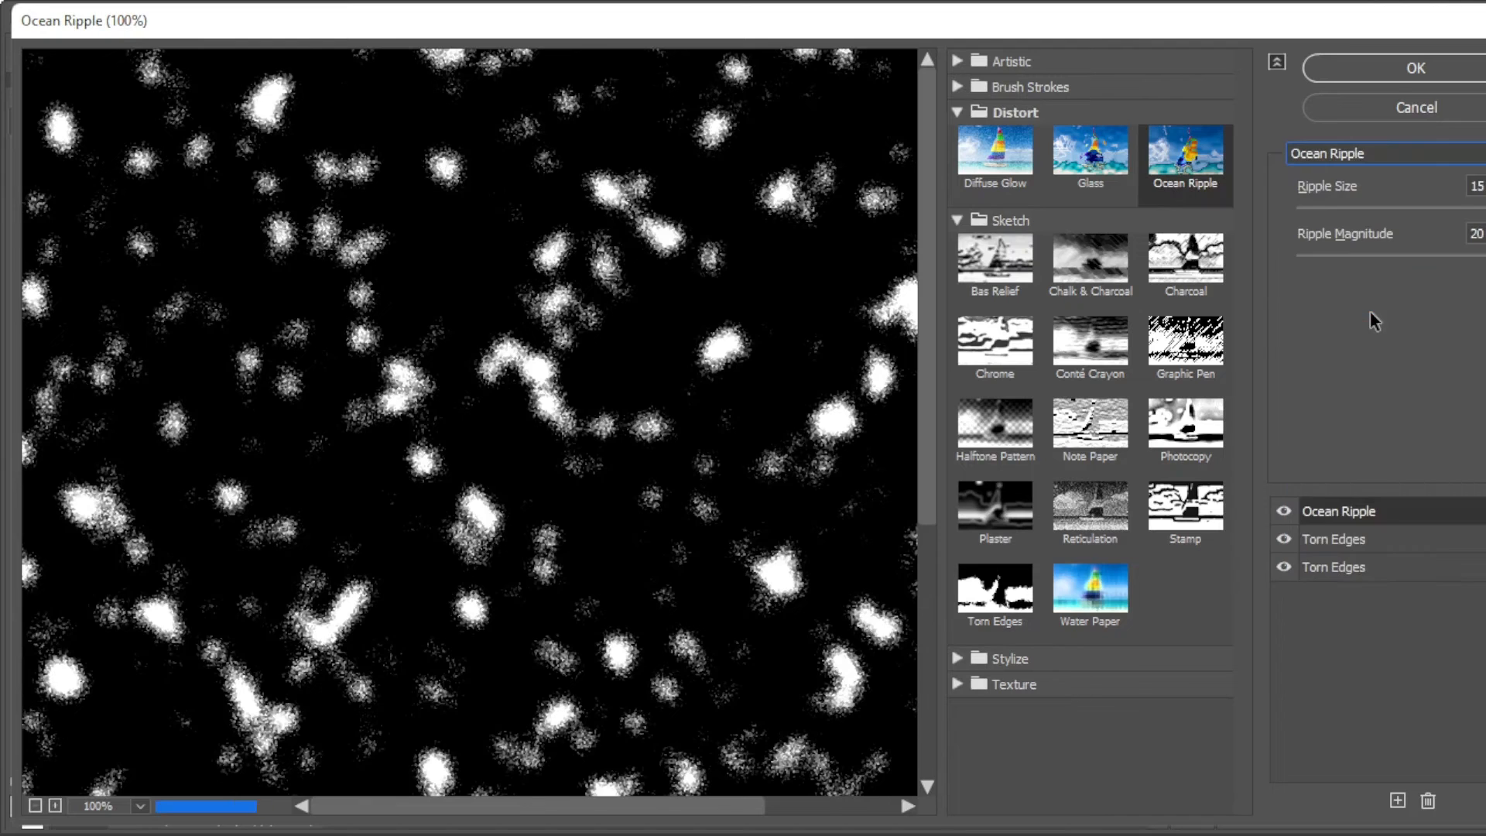
click(1477, 186)
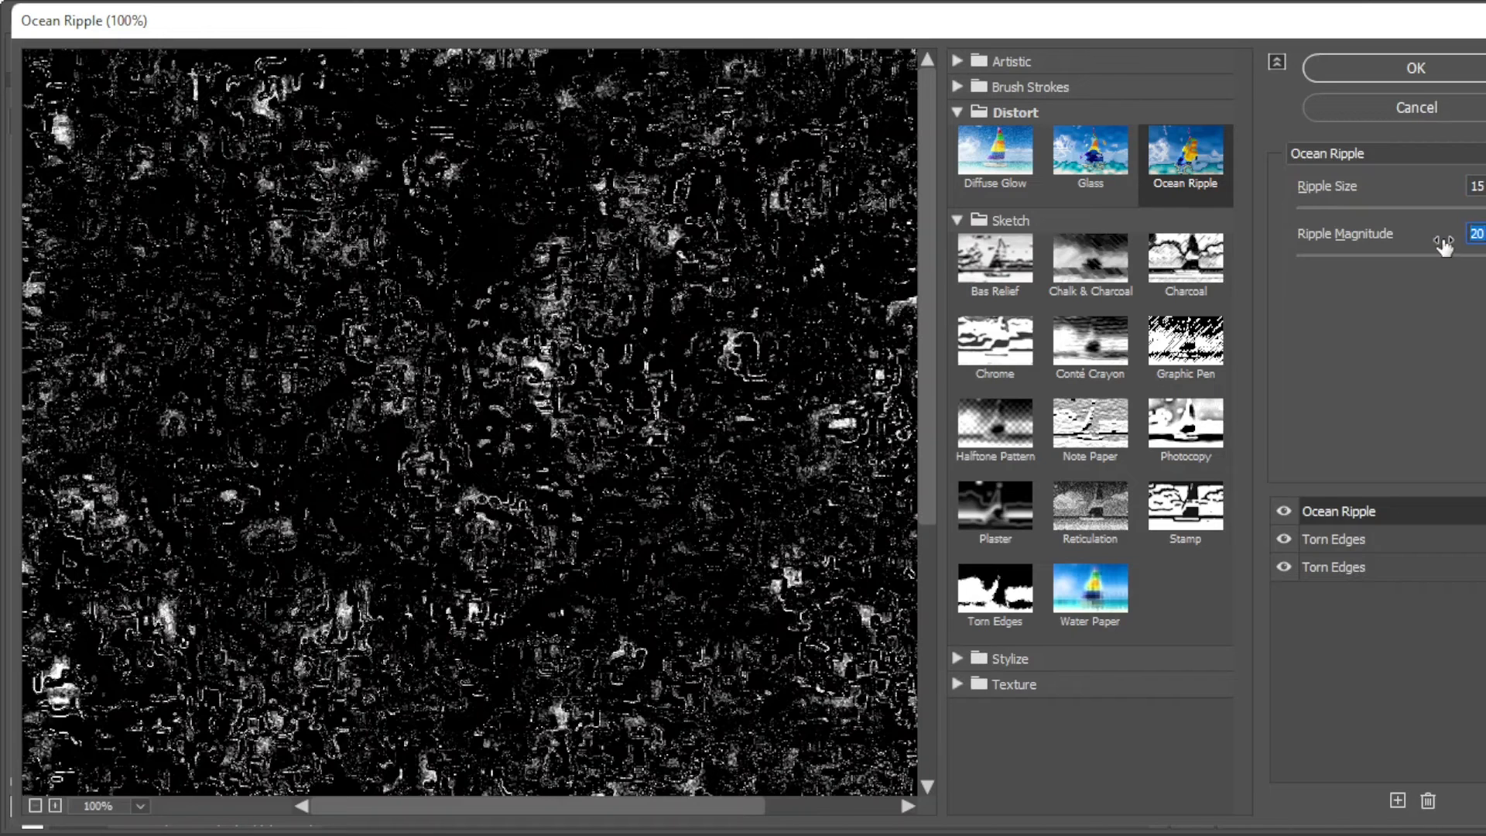
click(1397, 801)
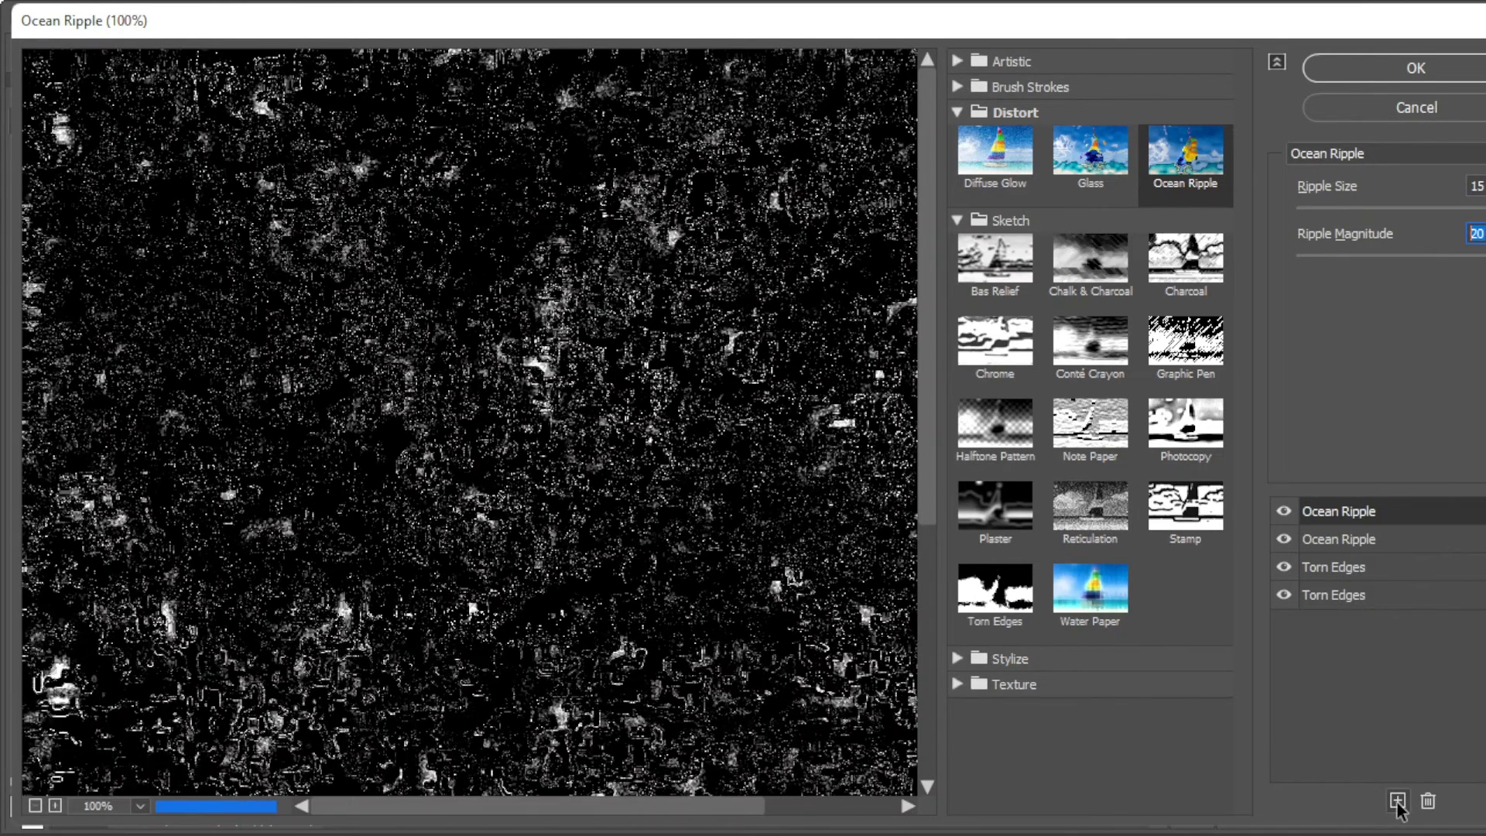
Add a new effect layer set to Glass with Canvas texture.
click(1327, 153)
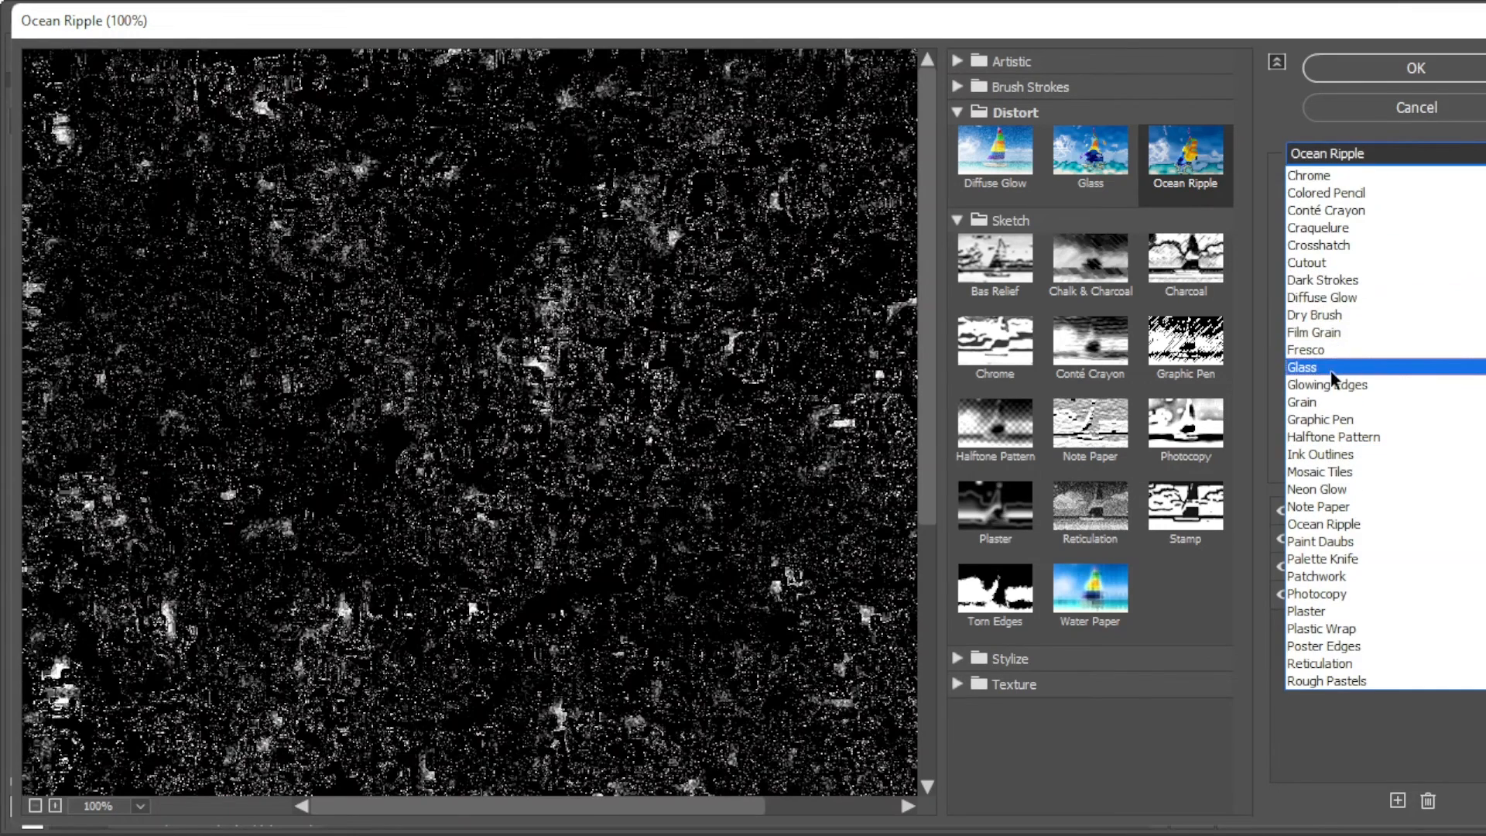
click(1300, 367)
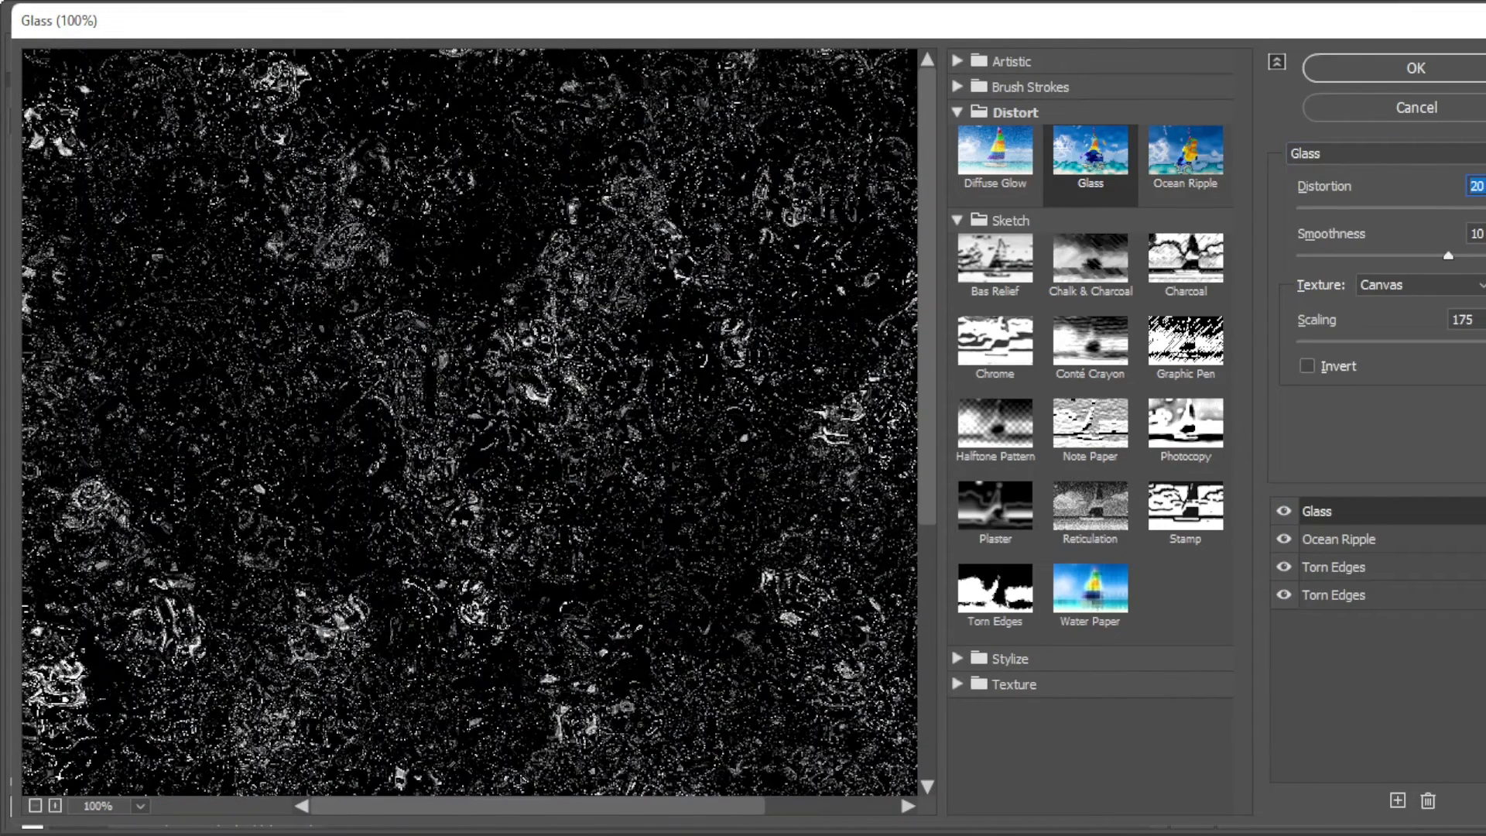
click(1411, 284)
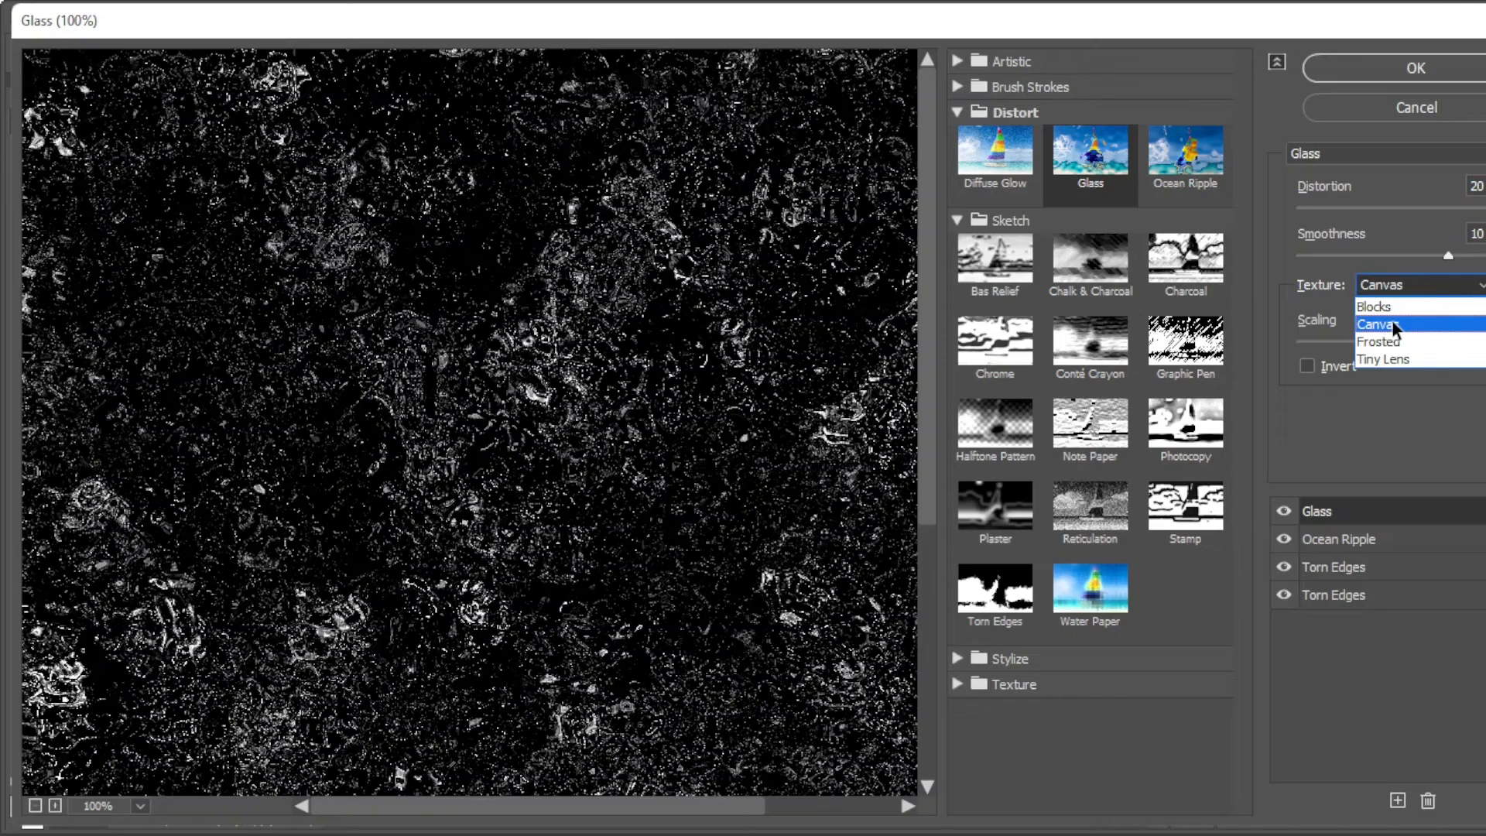
click(1380, 324)
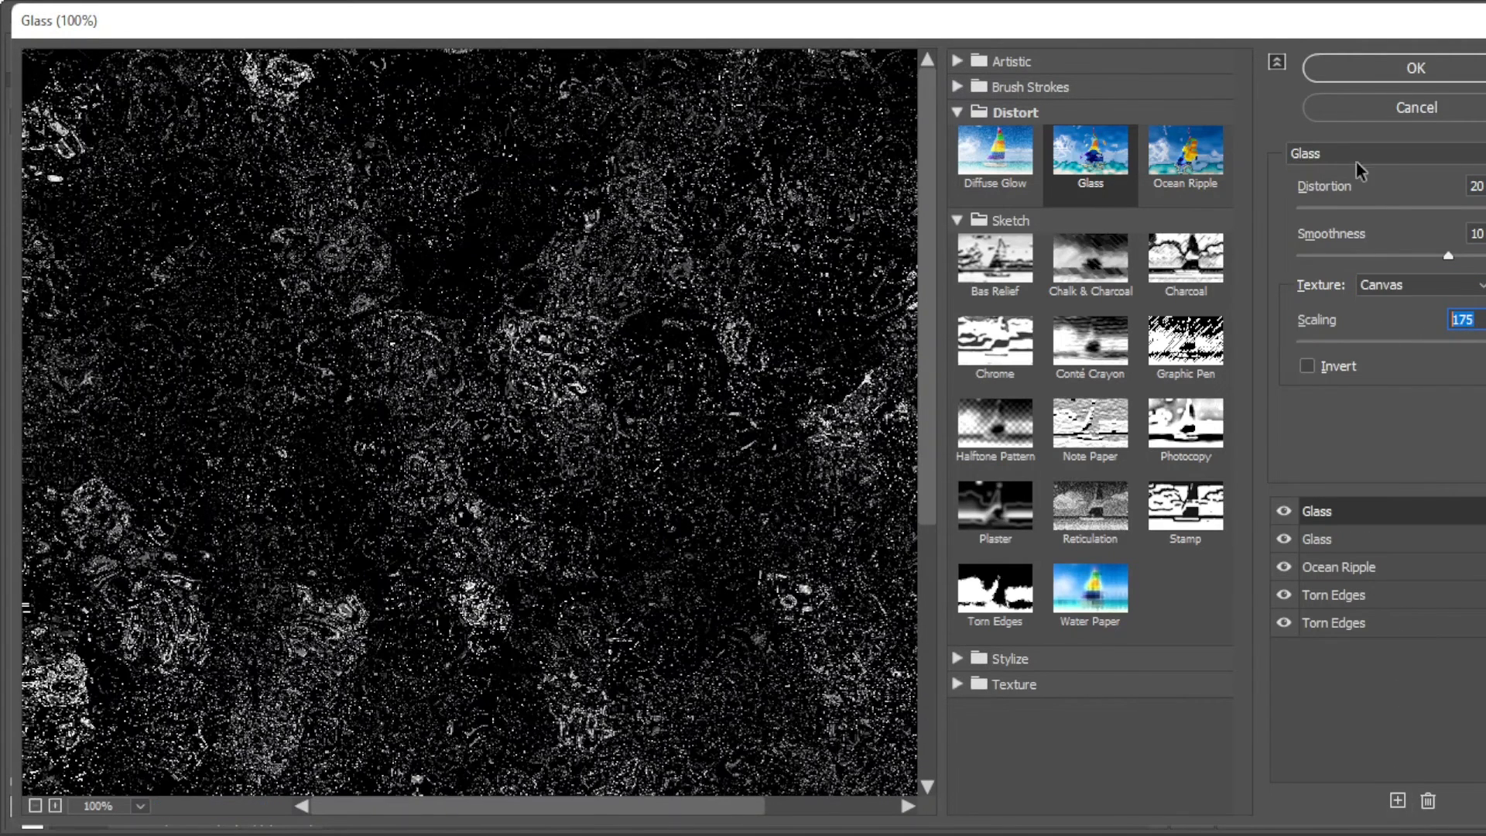
Set the top effect to Torn Edges with Contrast 7 and apply the Filter Gallery.
click(1334, 622)
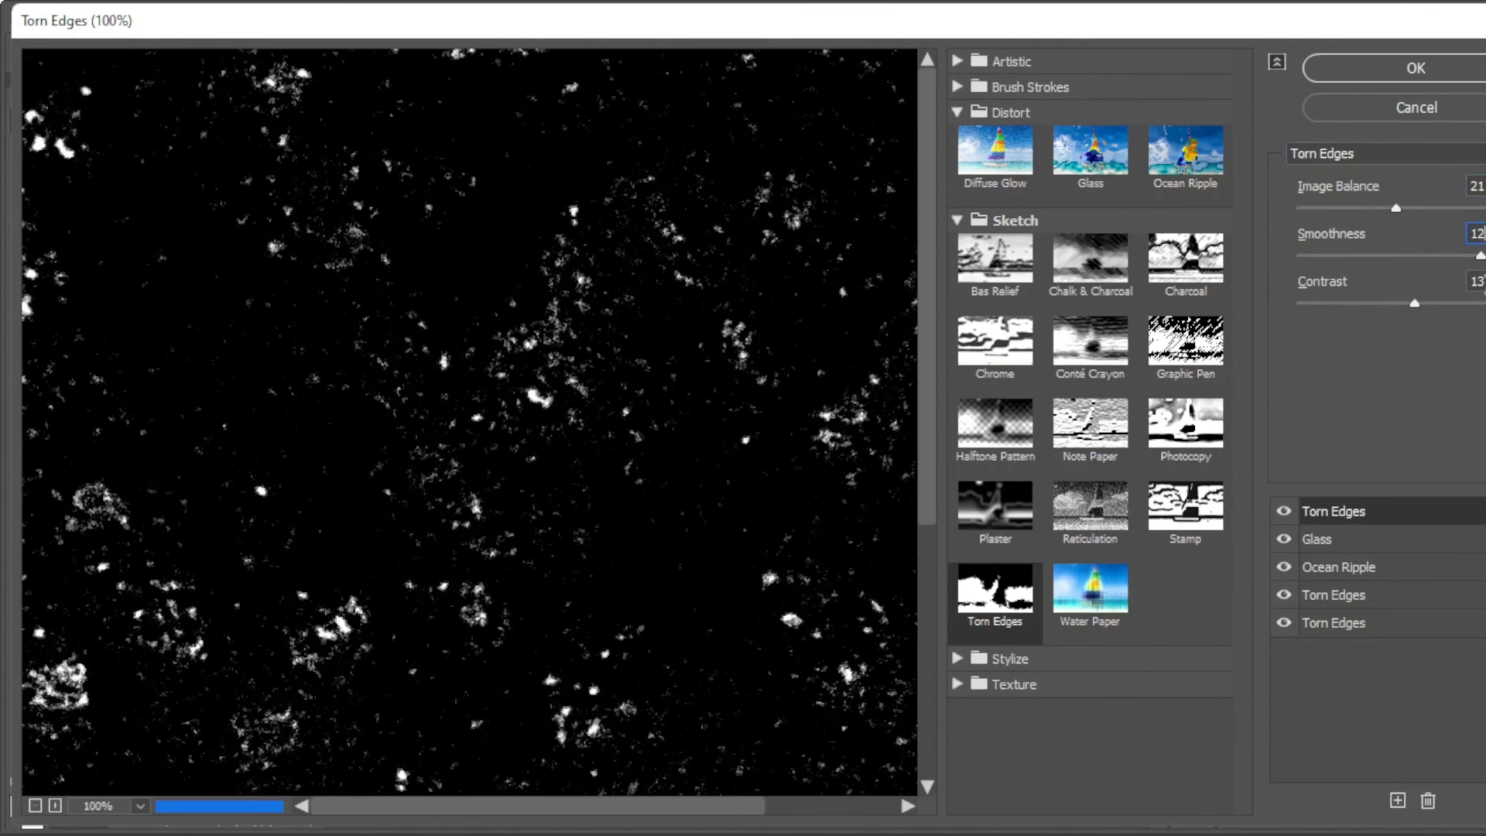
drag(1413, 303, 1355, 303)
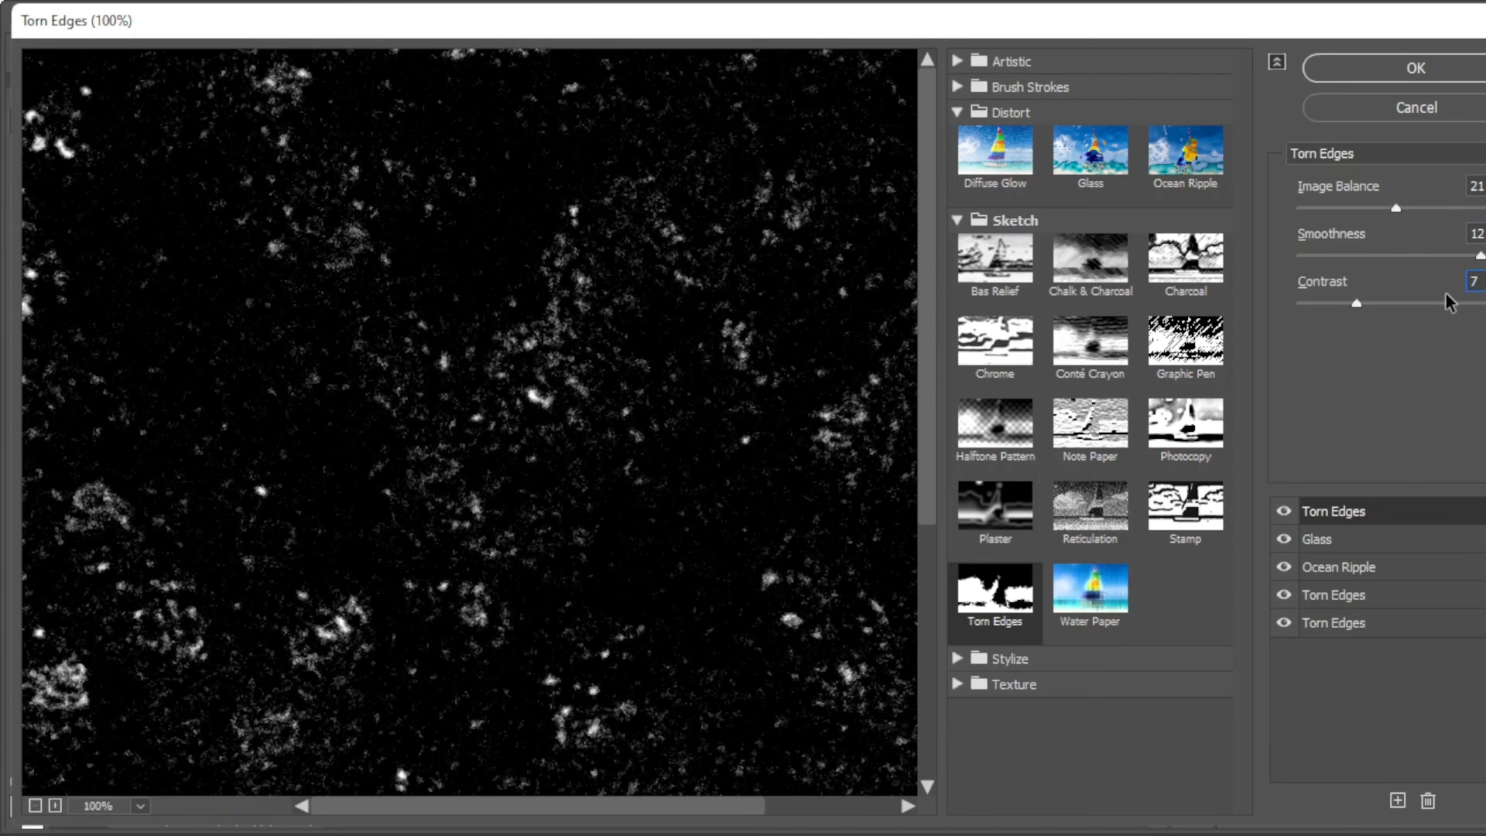
click(1415, 67)
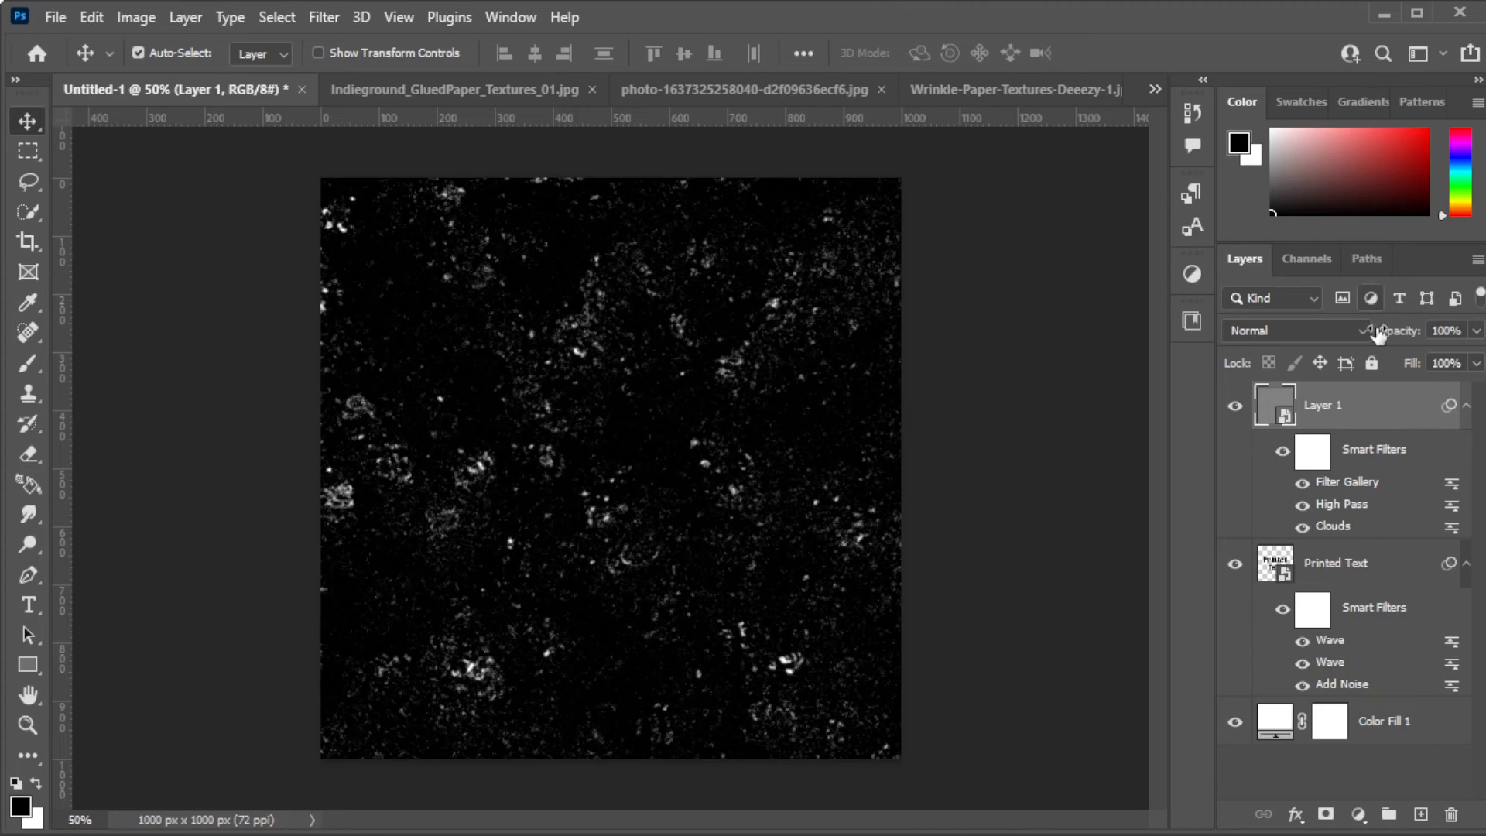
mouse_move(1384, 587)
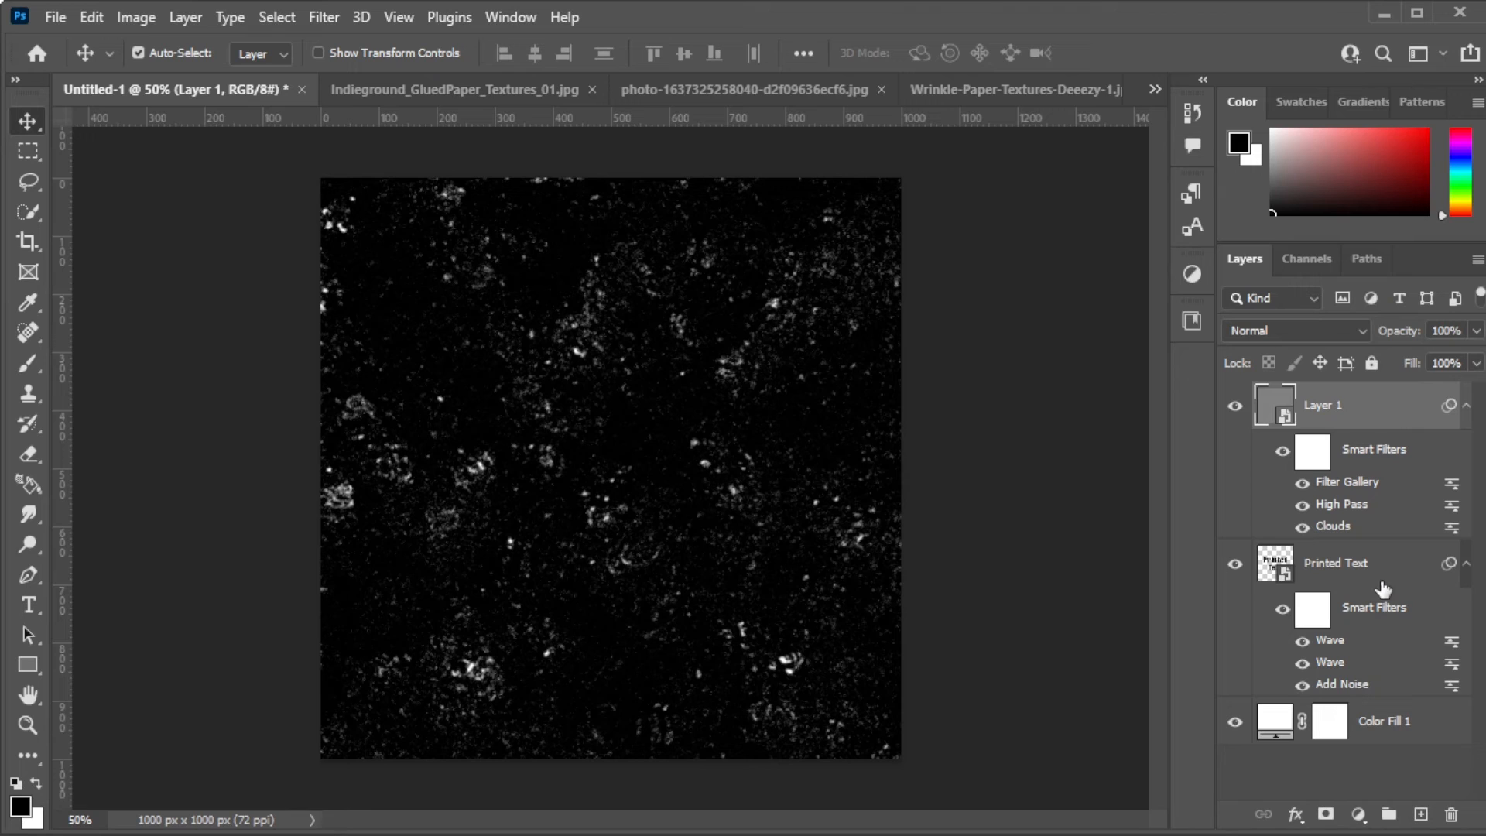